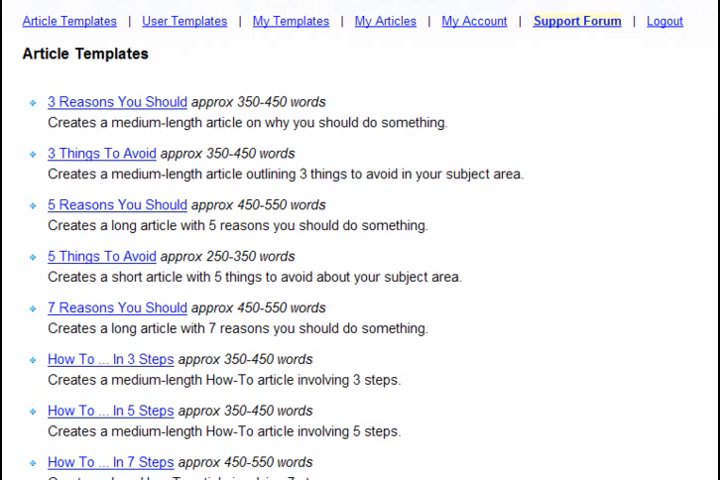
- Open the Top 3 Tips template and enter 'Weight Loss' as the article title
scroll(down, 3)
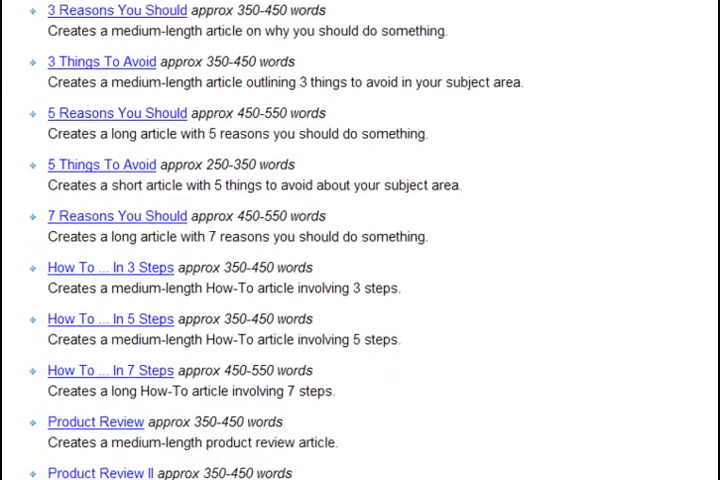
scroll(down, 3)
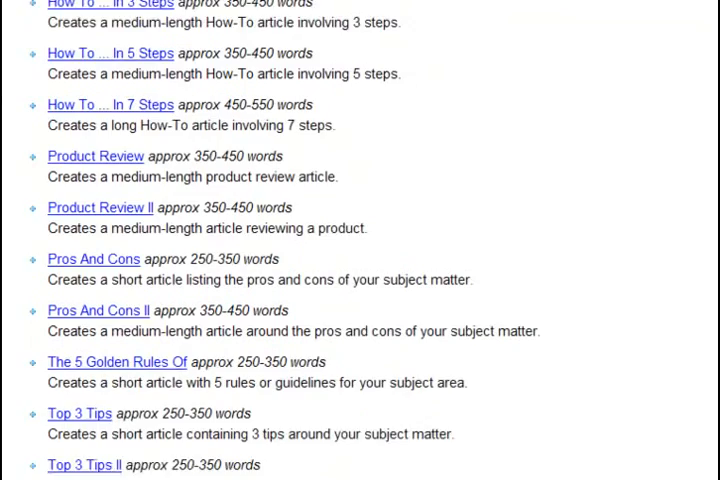
scroll(down, 3)
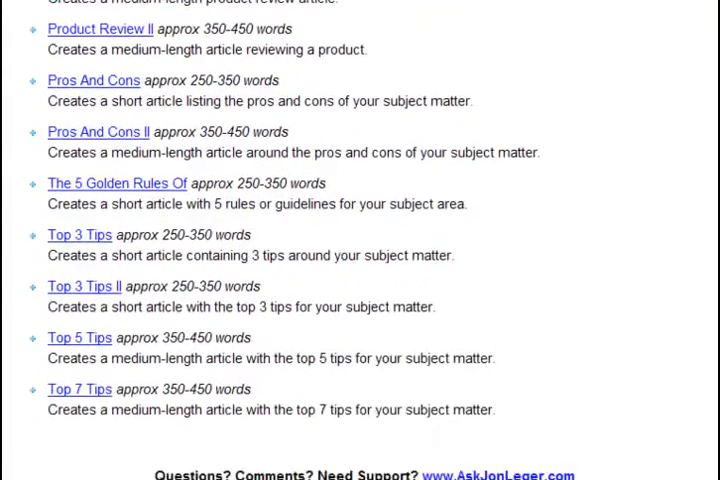
scroll(down, 3)
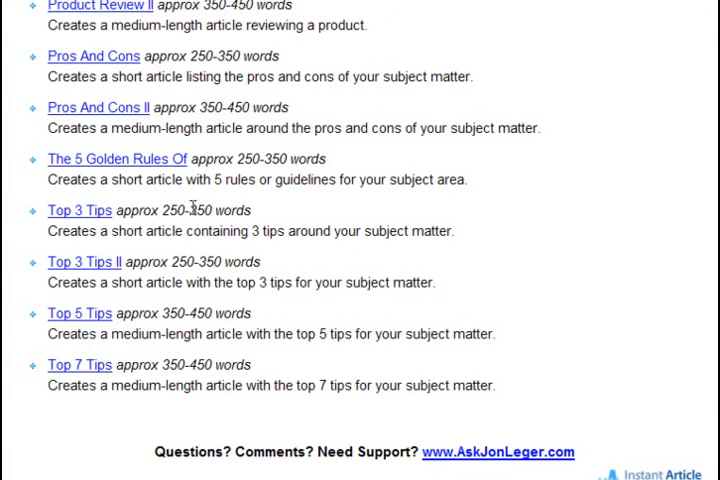
click(79, 210)
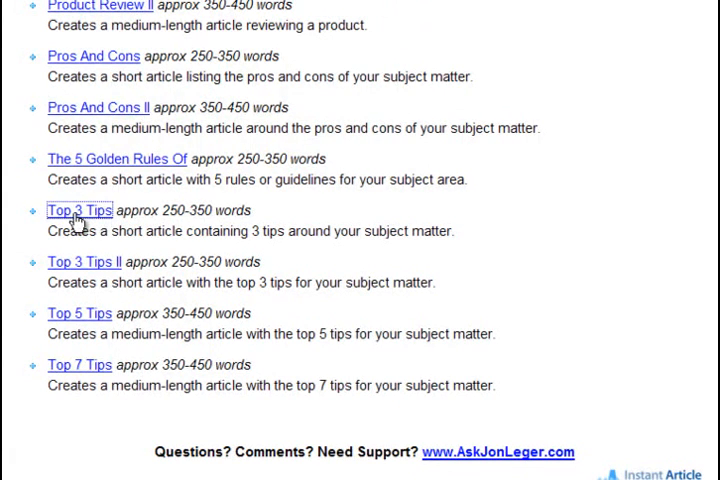
click(78, 210)
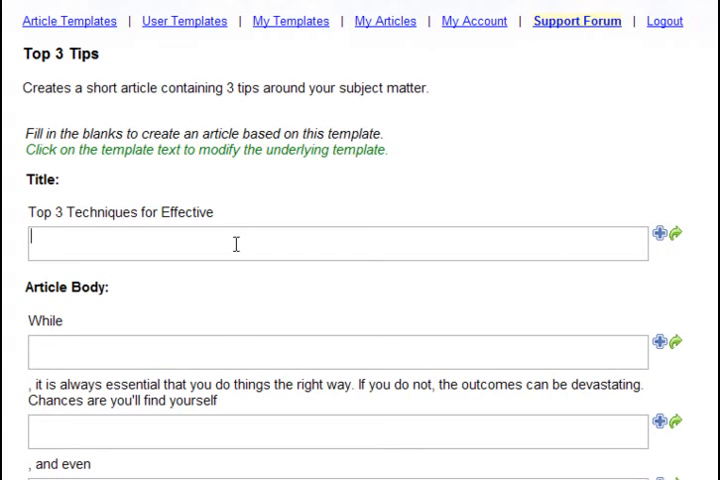
mouse_move(143, 187)
text(Weight L)
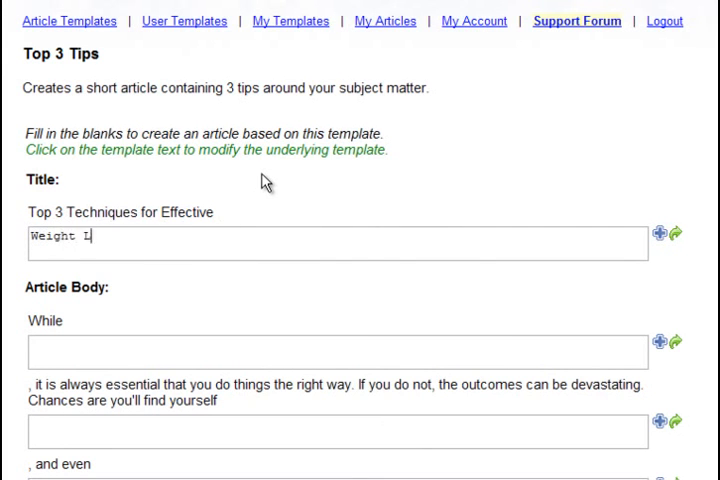
text(oss)
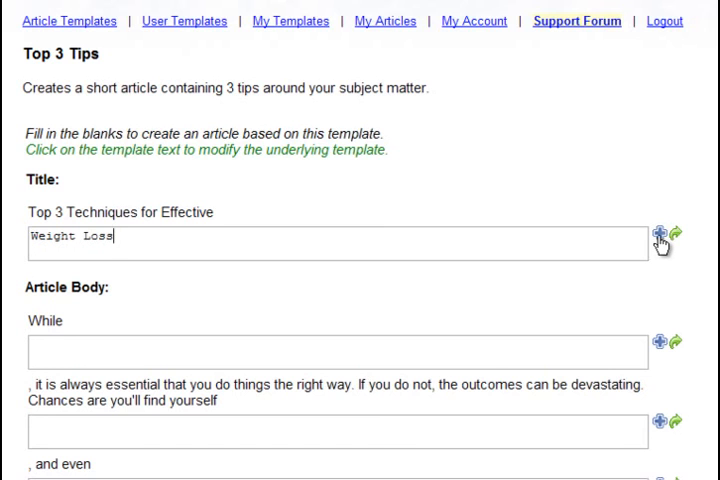
- Add 'Loss of Weight' as a spun alternative to the 'Weight Loss' title
click(679, 232)
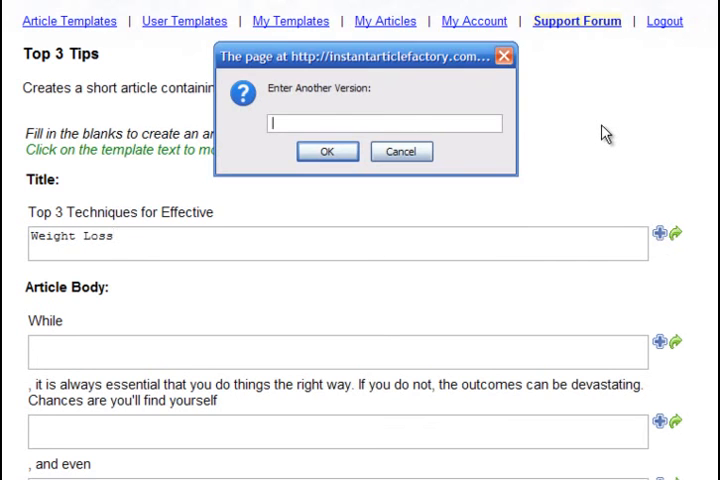
text(Loss of Weight)
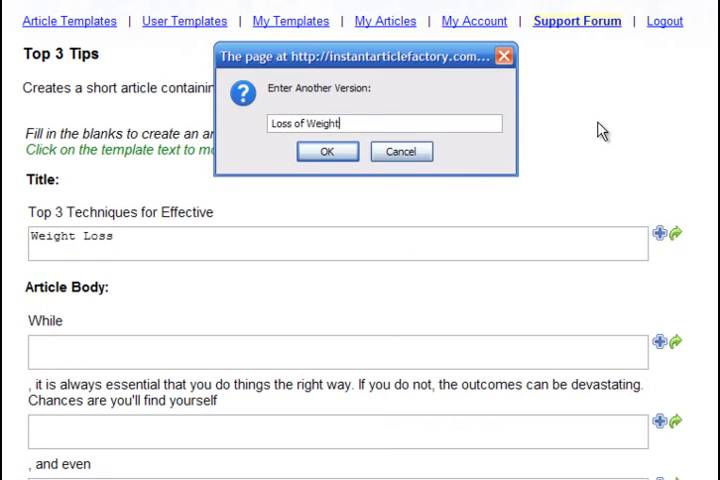
click(327, 151)
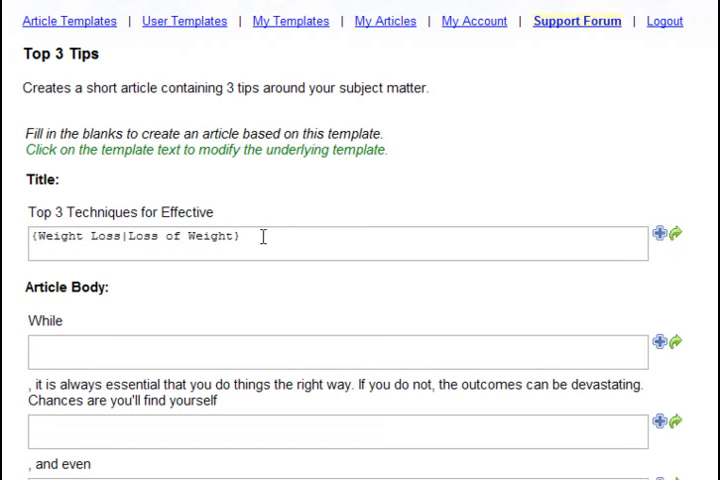
mouse_move(290, 260)
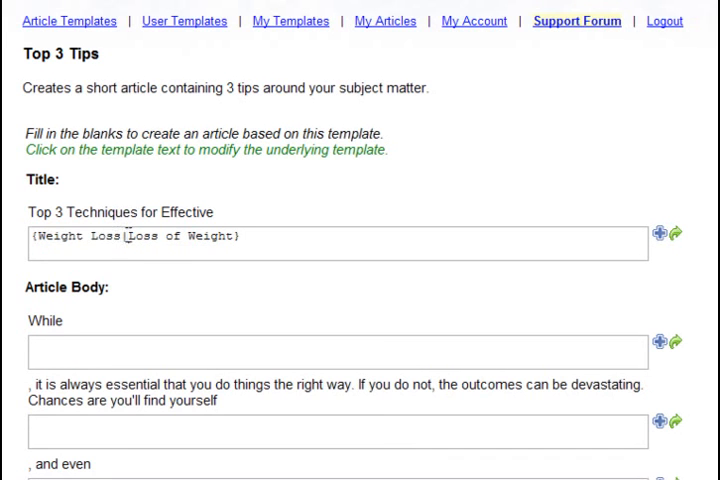
double_click(175, 237)
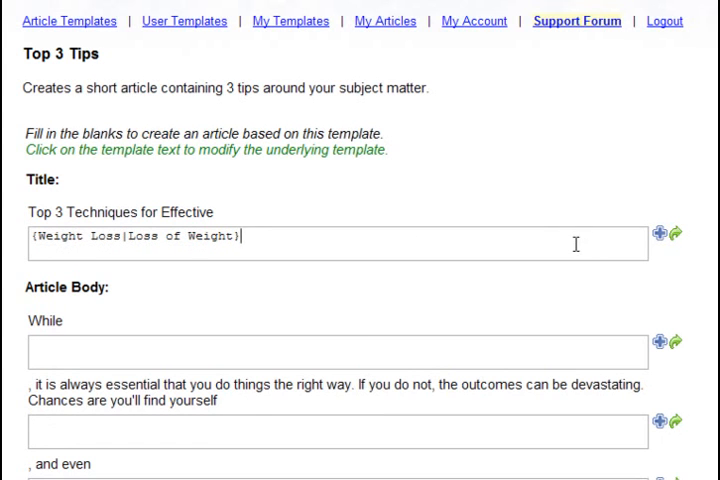
- Retype the title as 'Weight Loss' and auto-spin synonyms Weight reduction, Fat loss, Weight-loss
triple_click(133, 237)
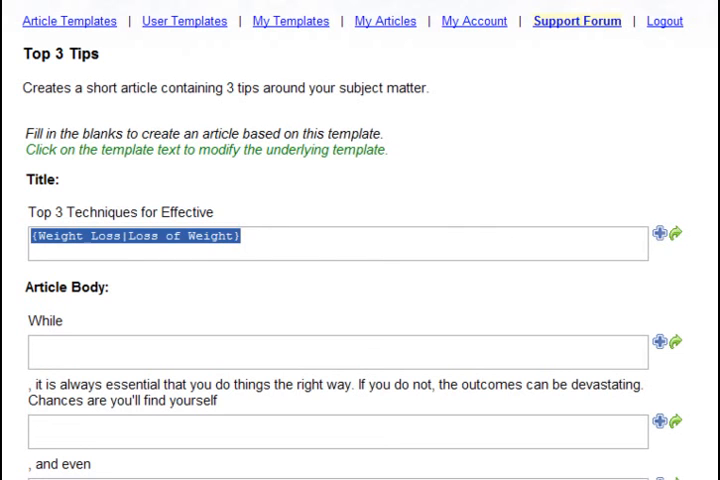
text(Weight L)
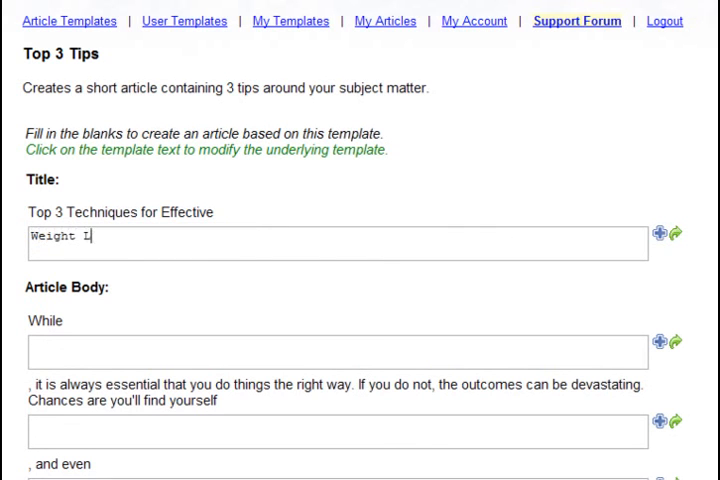
text(oss)
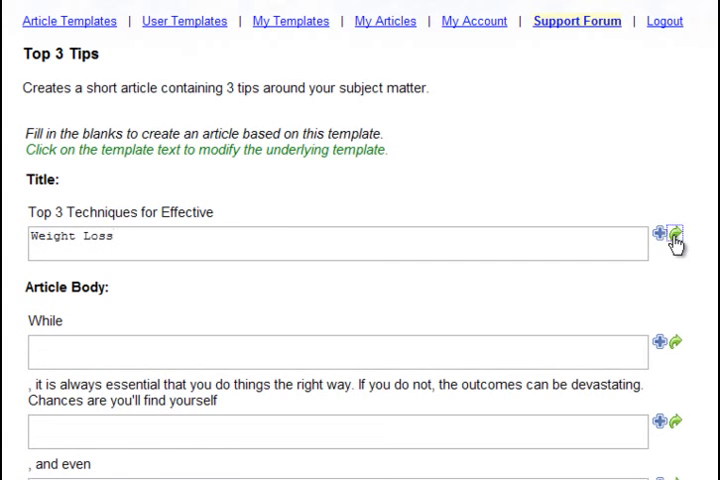
click(677, 234)
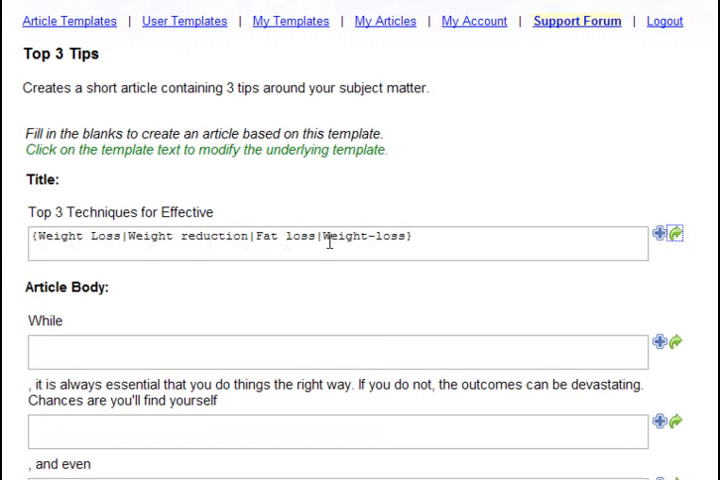
mouse_move(450, 241)
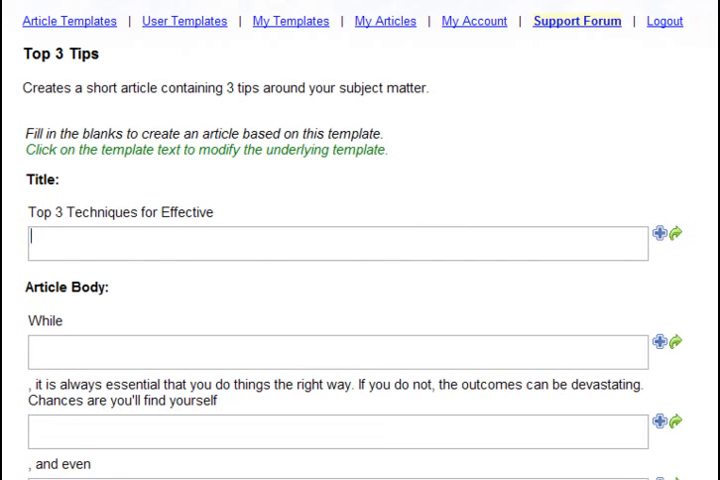
mouse_move(92, 248)
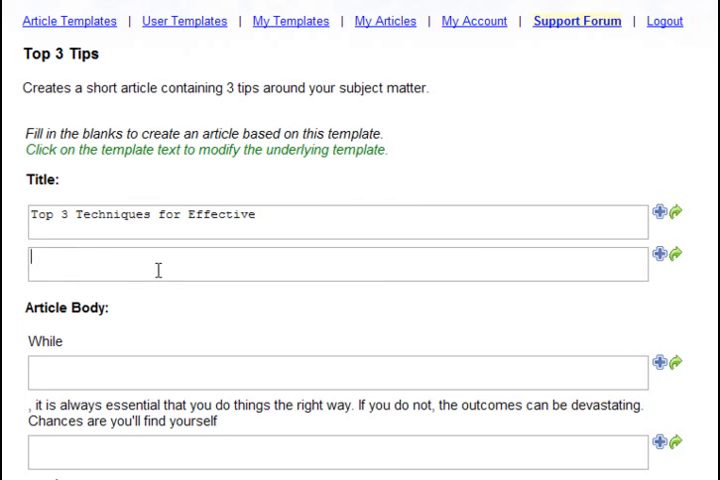
mouse_move(255, 311)
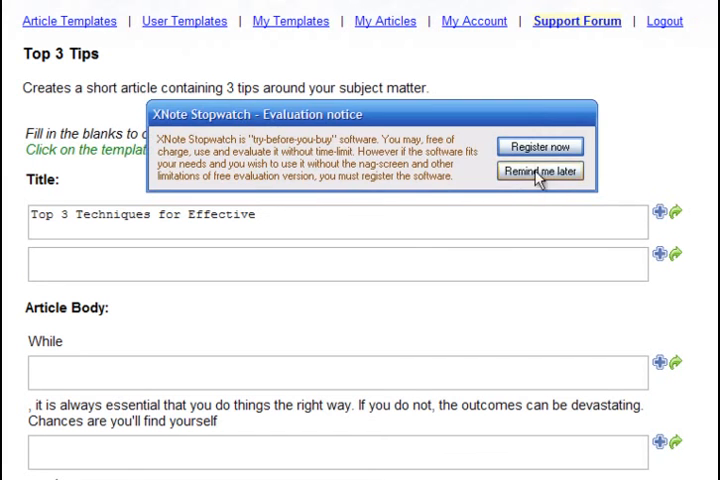
- Dismiss the evaluation notice, retype the title 'Weight Loss' and enter 'losing weight'
click(540, 170)
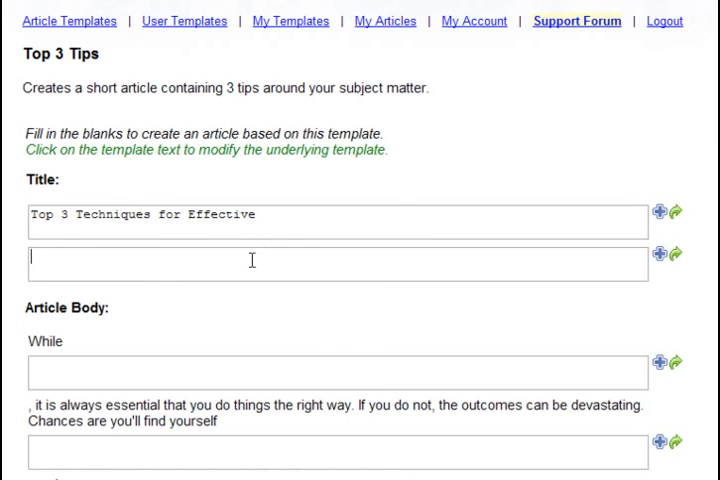
text(Weight)
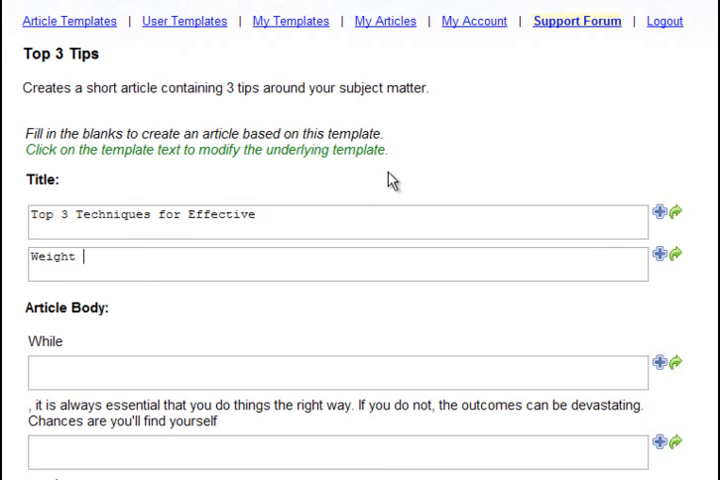
text(Loss)
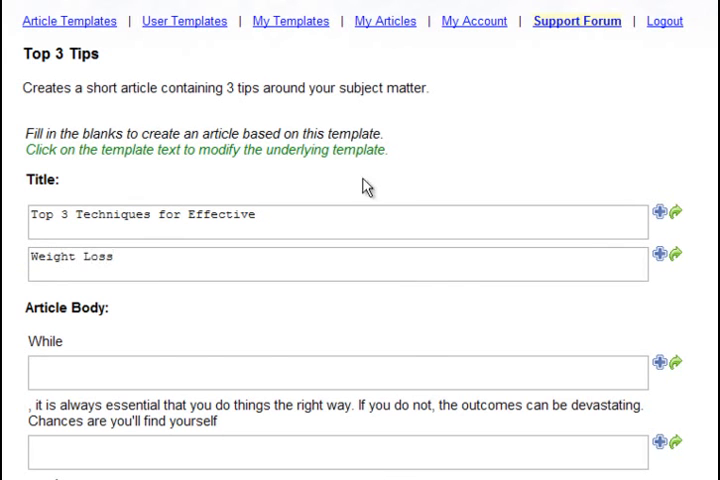
text(losin)
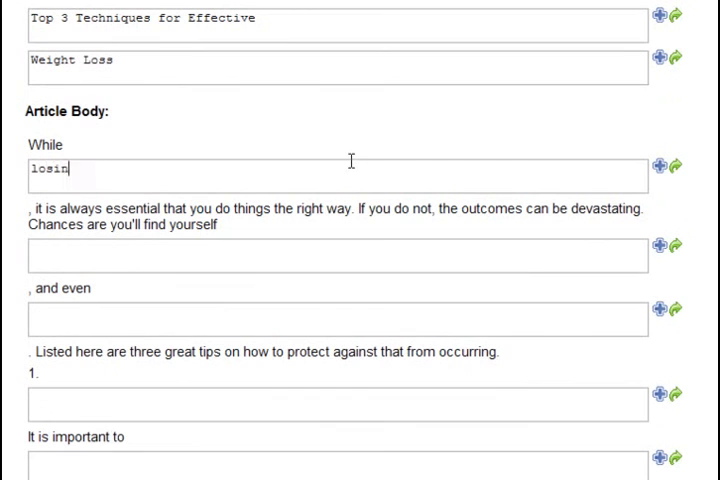
text(g weight)
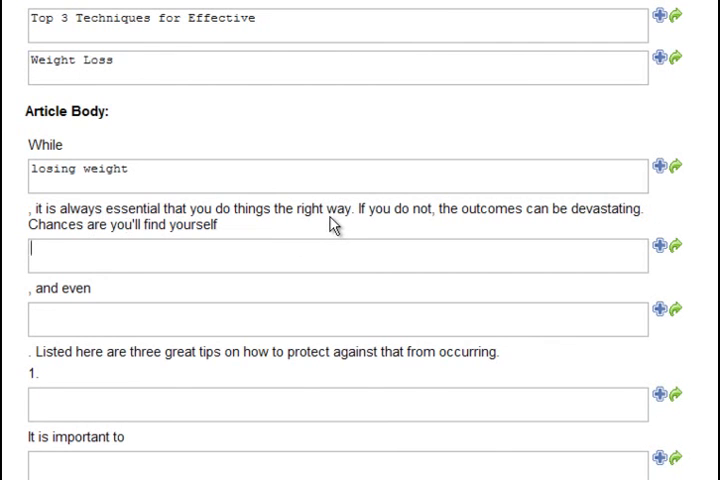
- Fill the intro blanks with 'gaining the weight back' and 'gaining more weight than you lost originally'
text(gaining the weight)
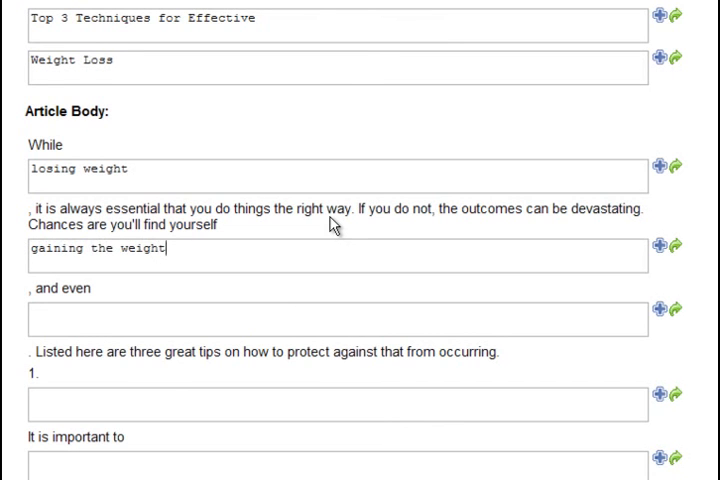
text(back)
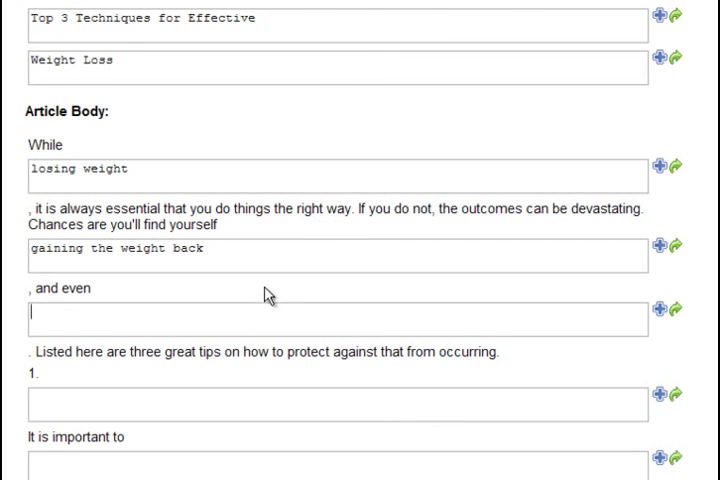
text(gaining more weight than y)
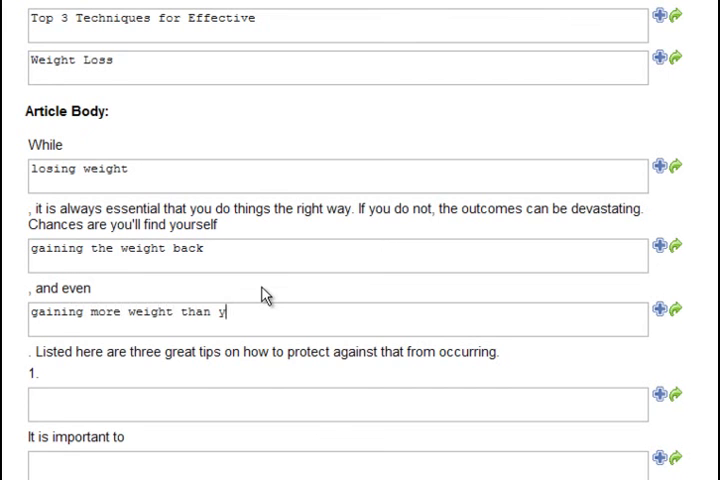
text(ou lost original)
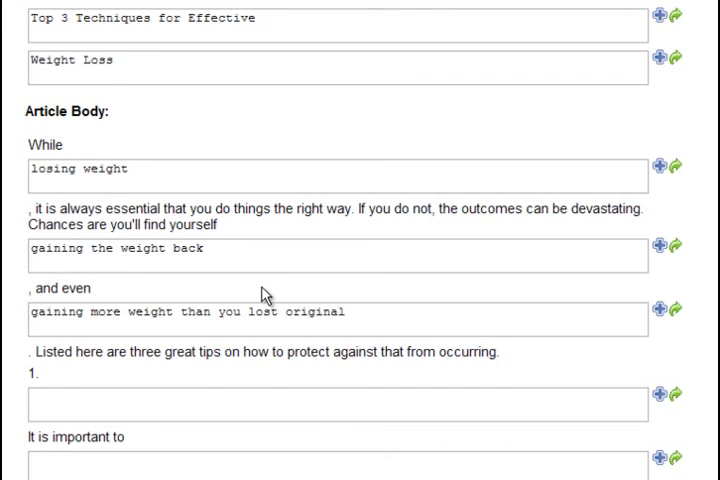
scroll(down, 3)
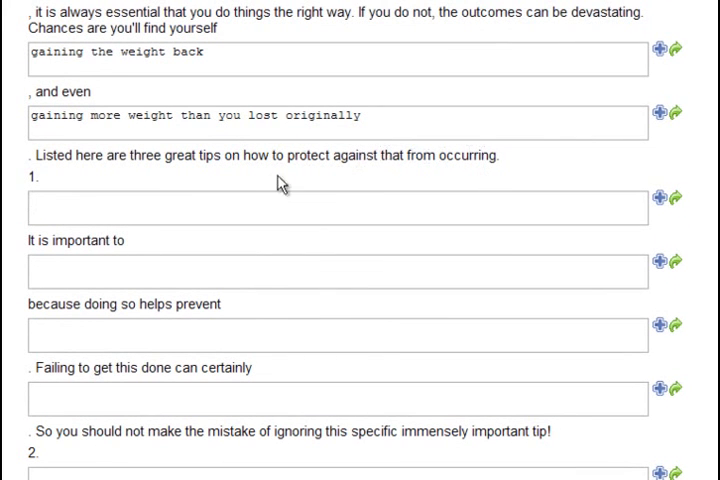
- Title tip 1 'Drink Lots of Water' and enter 'drink lots of water' in its first blank
text(Drink Lots of Water)
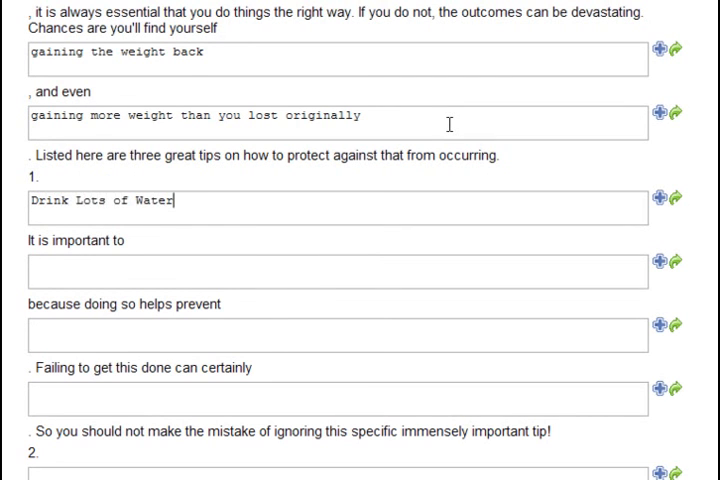
text(drink lots of water)
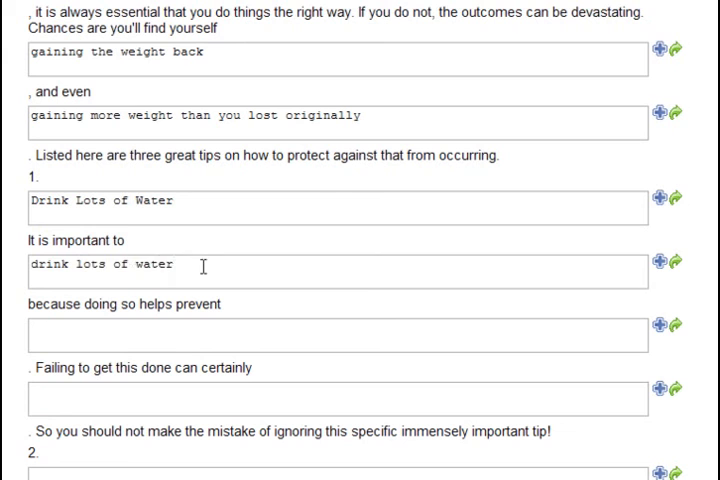
triple_click(100, 264)
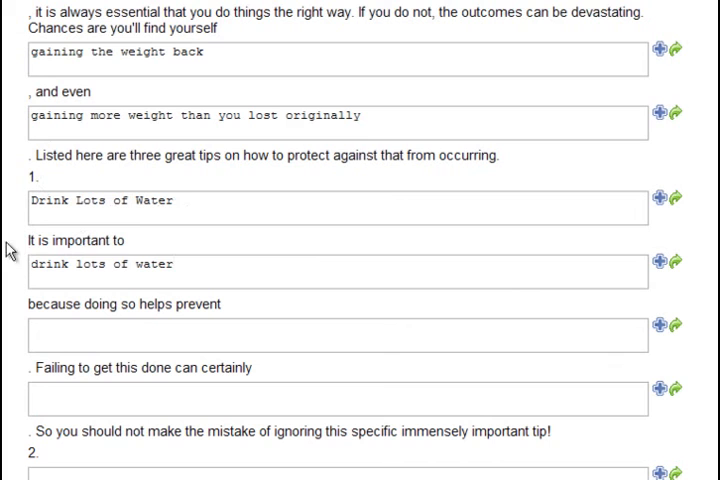
mouse_move(335, 267)
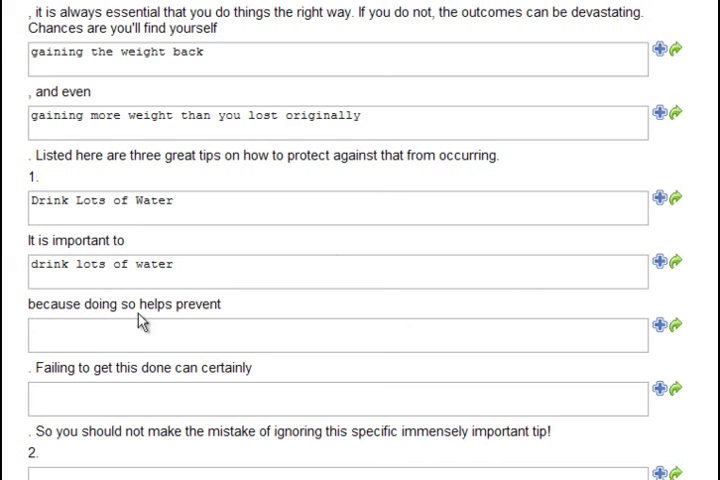
- Fill tip 1's blanks about preventing hunger, overeating and limits on losing weight
text(you)
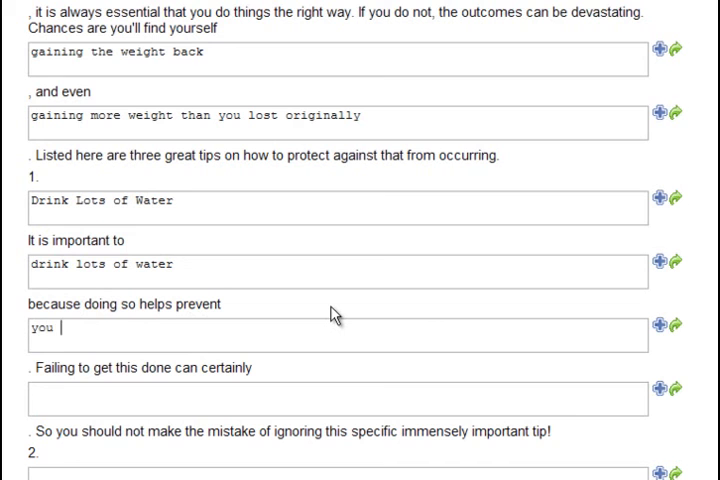
text(from feeling more hungry than you really are)
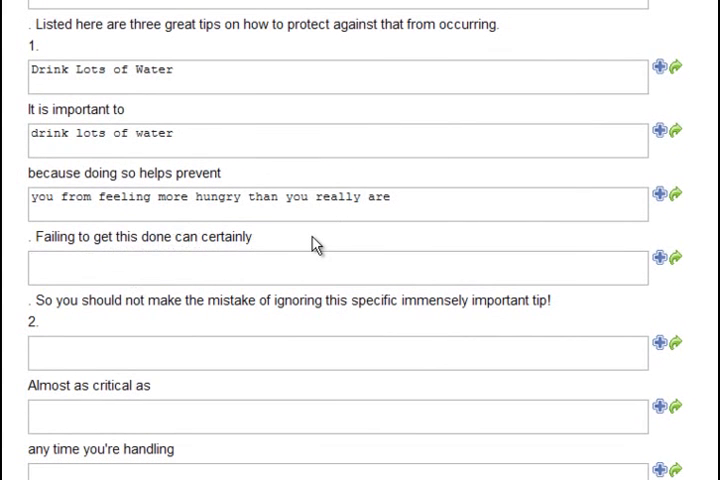
text(cause you to overeat, and)
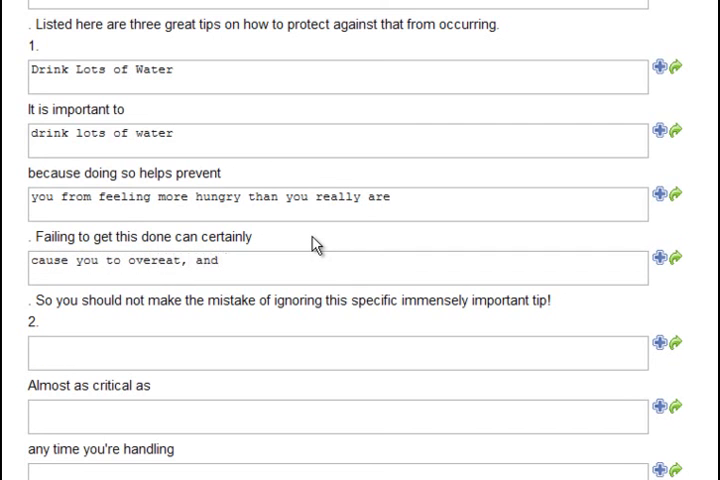
text(to limit your ab)
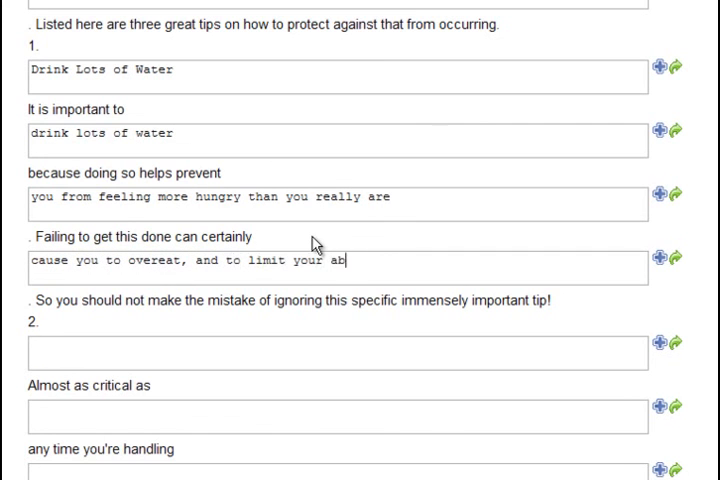
text(ility to lose weight)
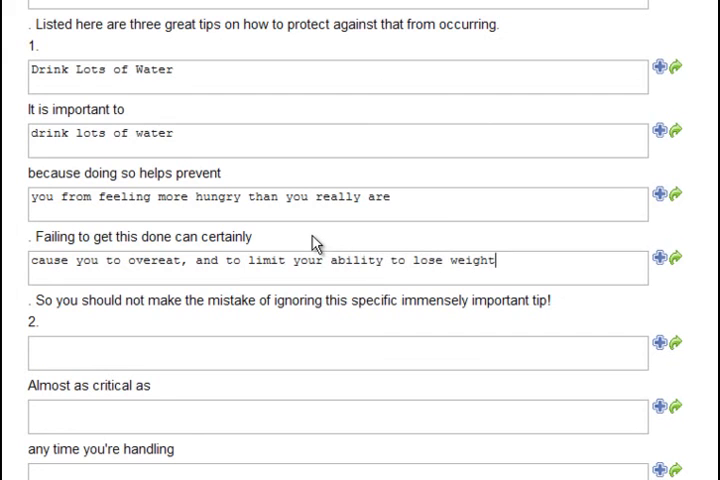
scroll(down, 3)
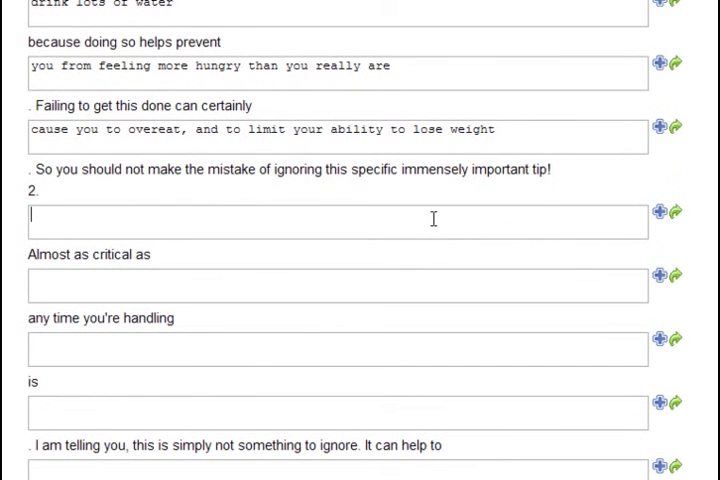
- Title tip 2 'Get Plenty of Exercise' and enter 'get plenty of exercise' in its blank
text(Get Plenty of Exercise)
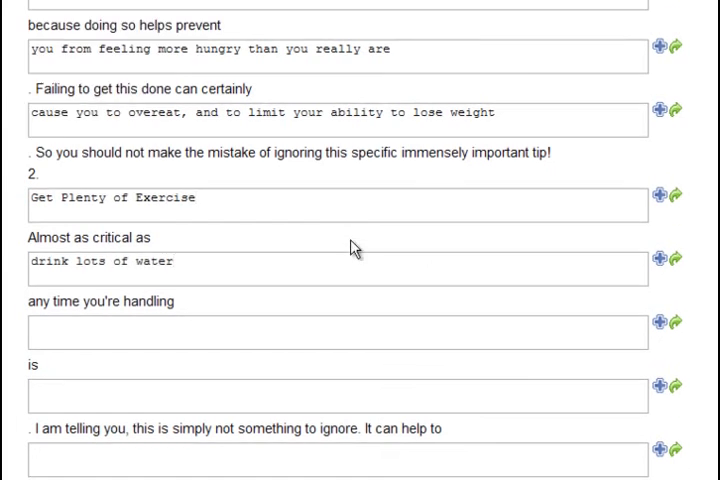
scroll(down, 3)
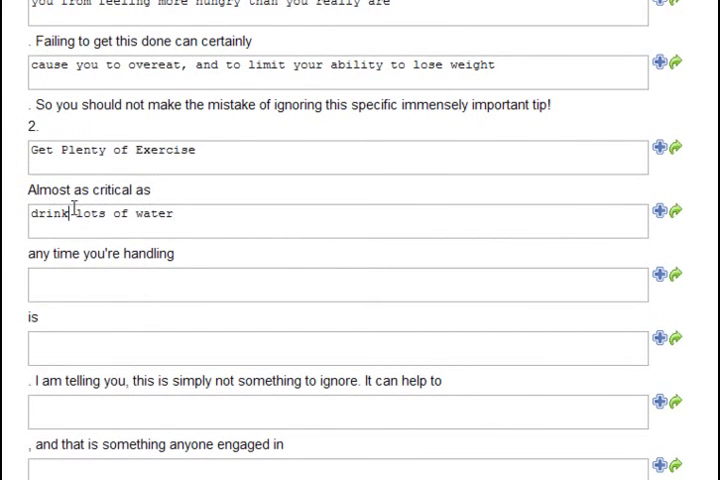
text(ing)
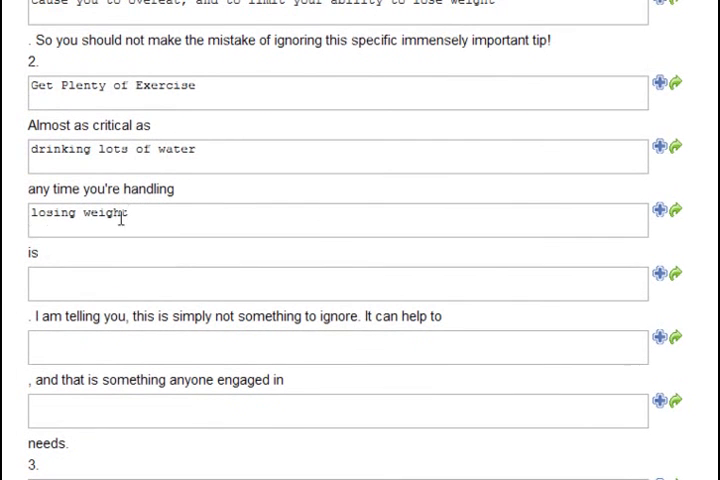
text(get plenty of exercise)
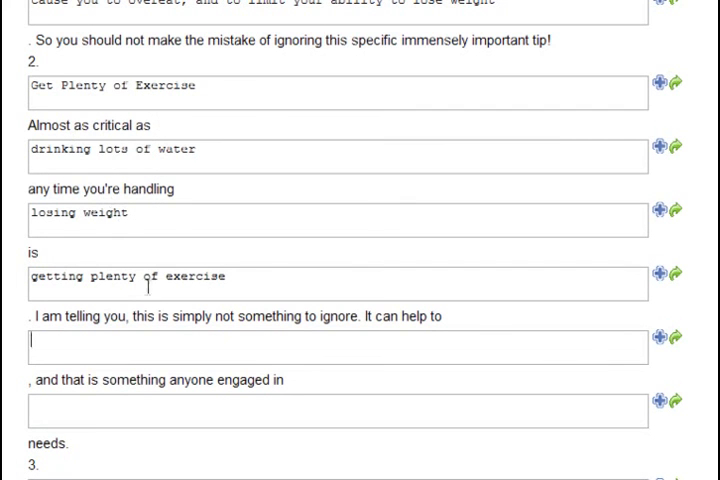
mouse_move(210, 273)
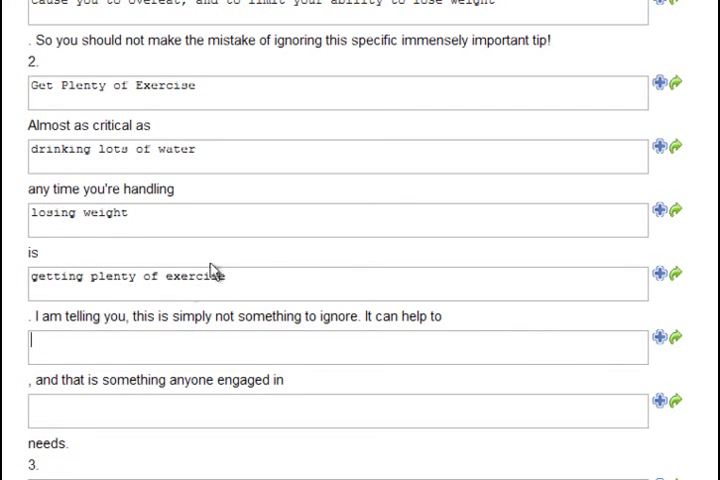
mouse_move(224, 345)
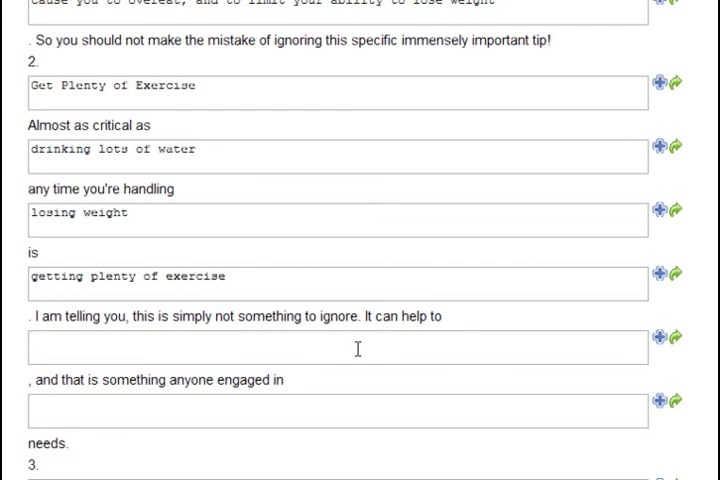
- Fill tip 2's blanks with 'improve your metabolism and burn more fat and calories' and 'weight loss'
scroll(down, 3)
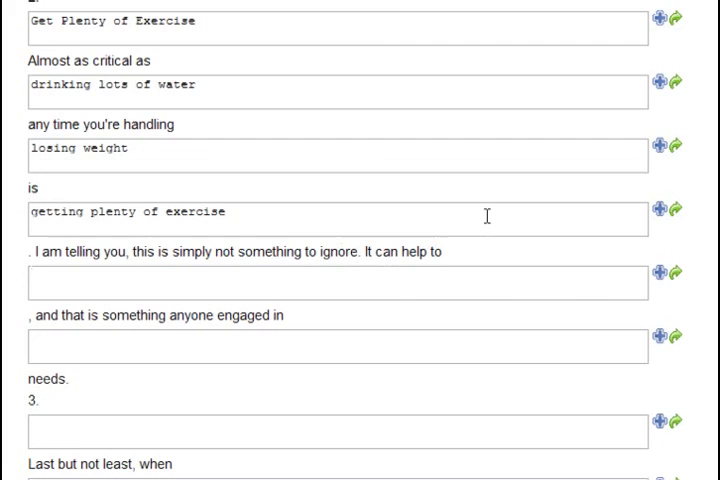
text(improve your m)
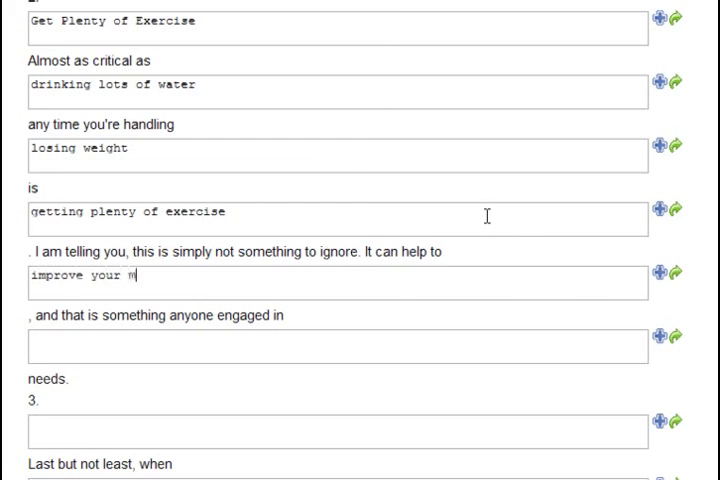
text(etabolism and burn)
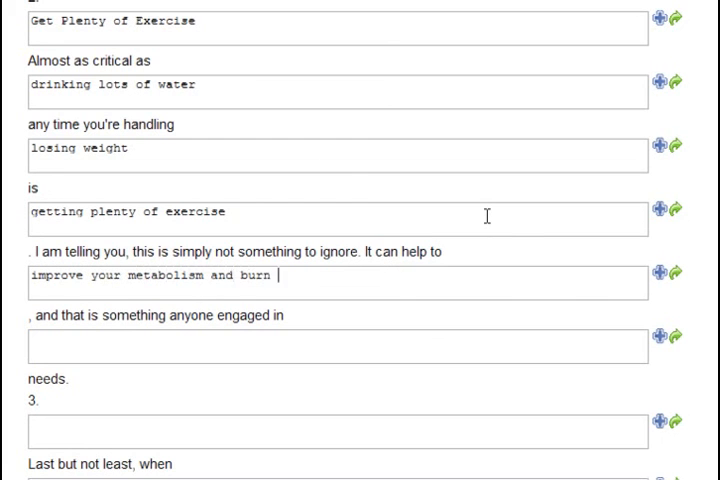
text(more fat and calt)
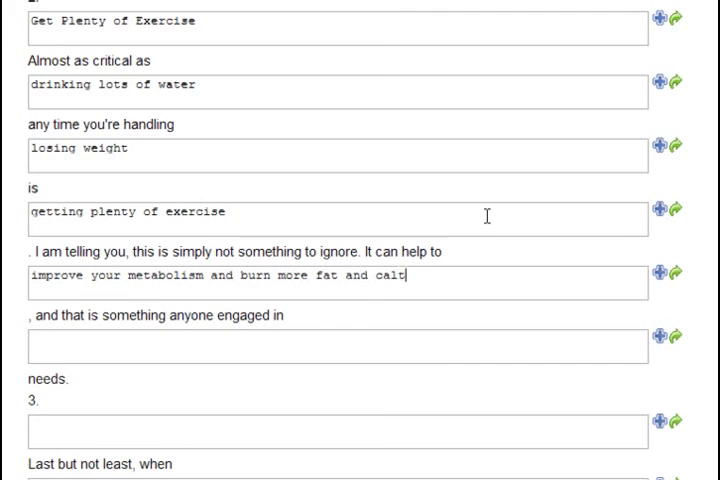
text(ories)
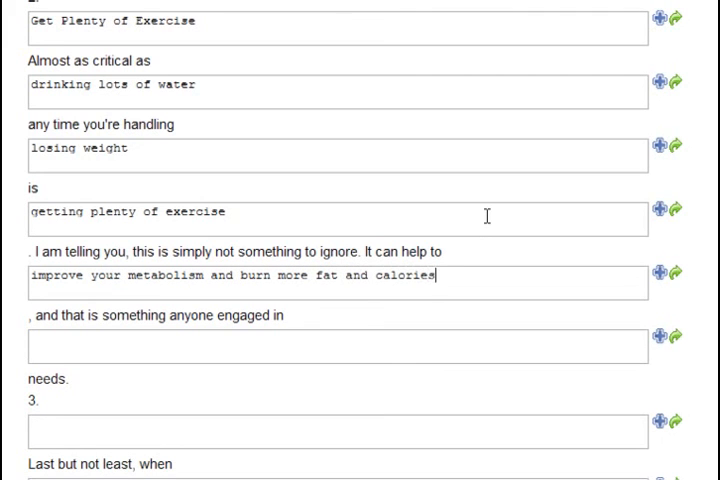
text(weight loss)
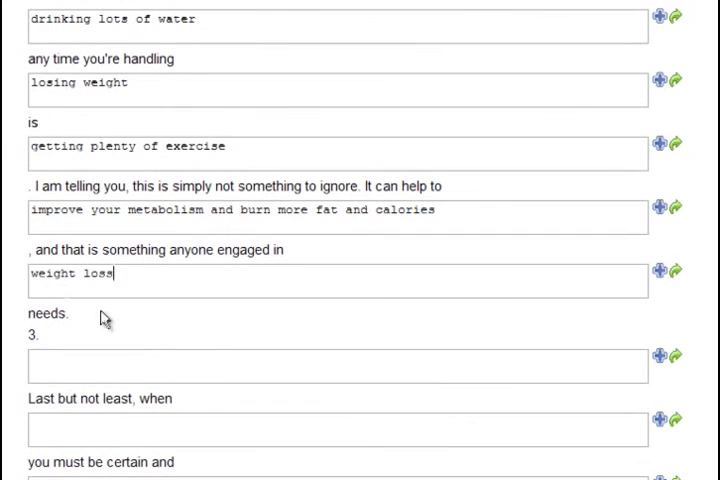
scroll(down, 3)
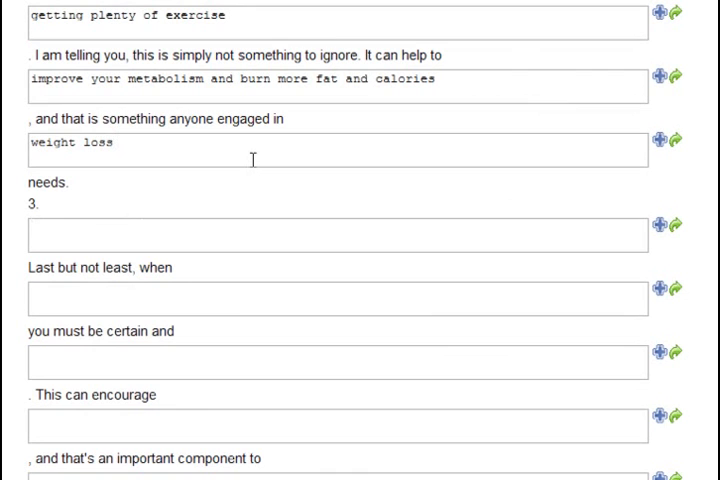
- Title tip 3 'Get Plenty of Rest' and fill its blanks through 'not have enough energy to exercise properly'
text(Get Plenty of Rest)
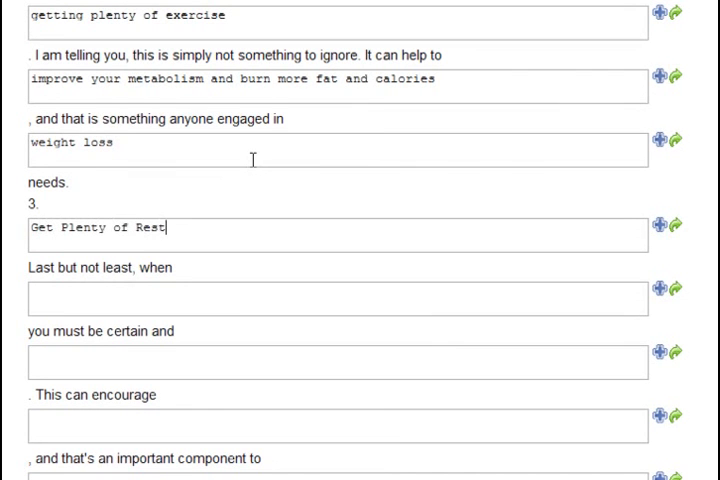
text(losing weight)
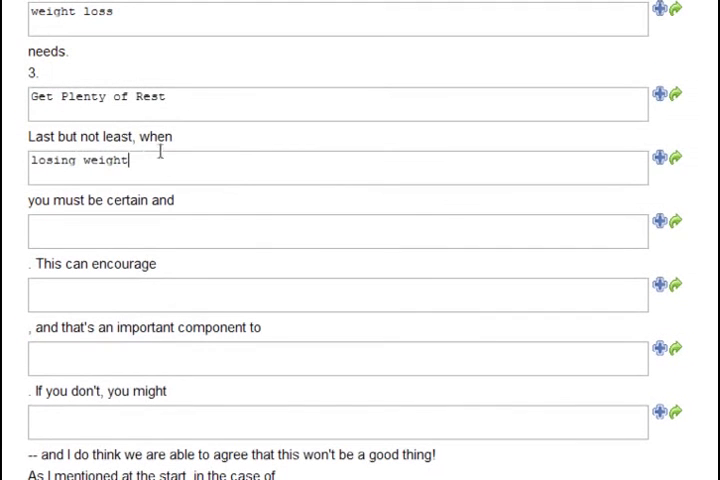
mouse_move(50, 200)
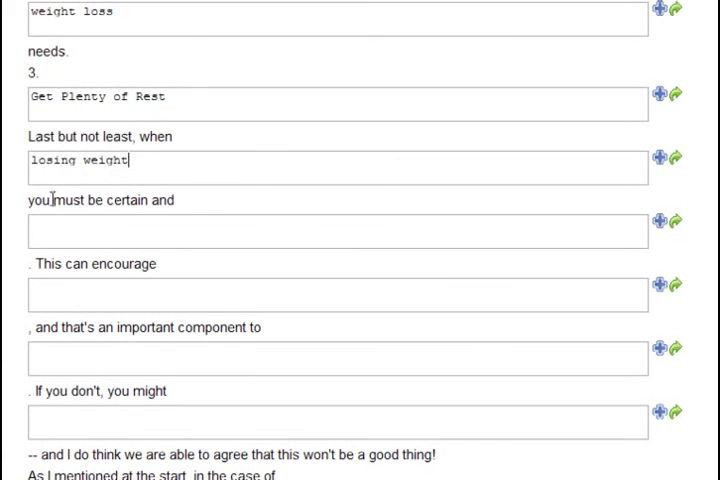
text(get plenty of rest)
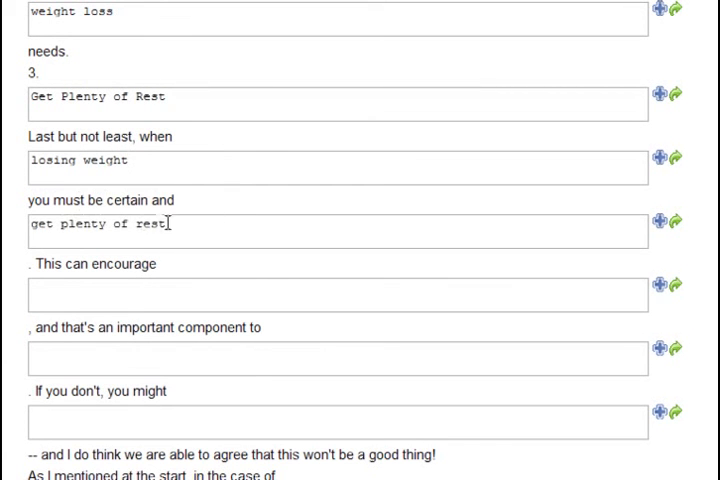
scroll(down, 3)
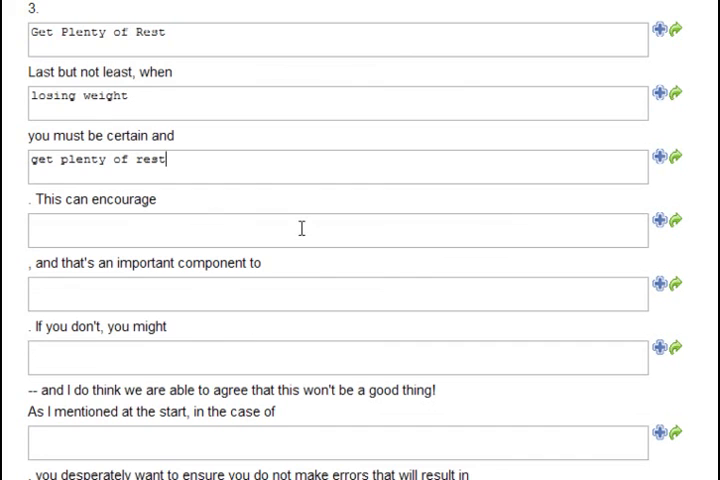
mouse_move(168, 211)
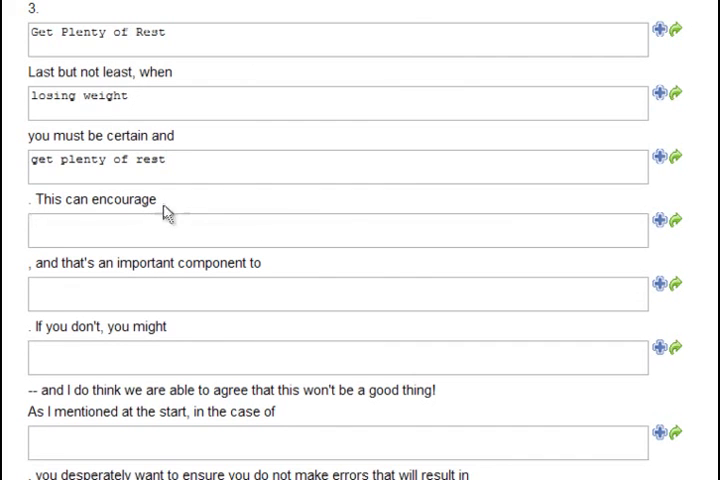
text(you to have a great energy level)
text(weight loss)
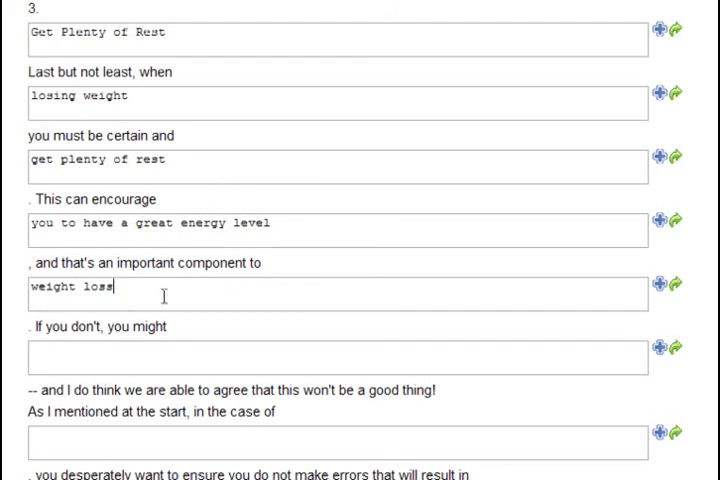
scroll(down, 3)
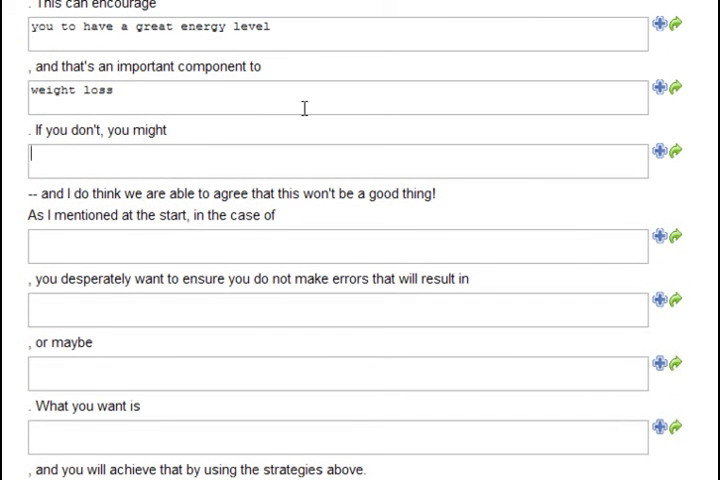
text(not have a)
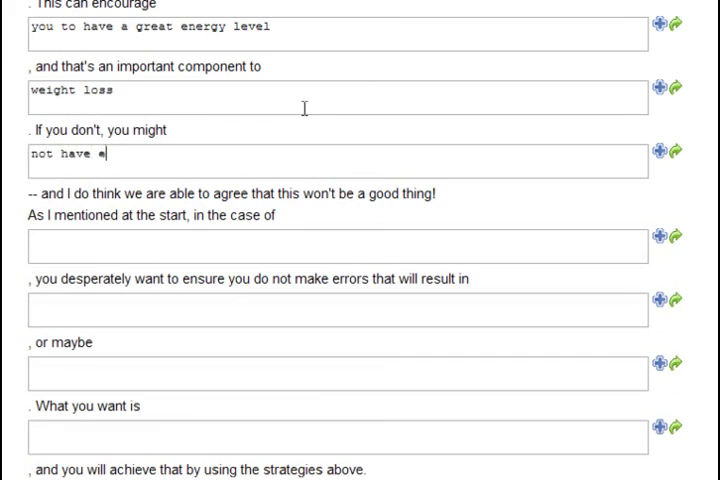
text(nough energy to exercise properly)
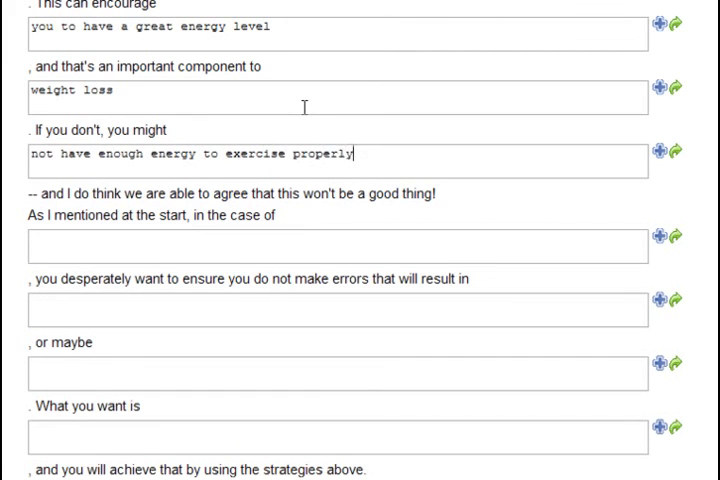
mouse_move(177, 197)
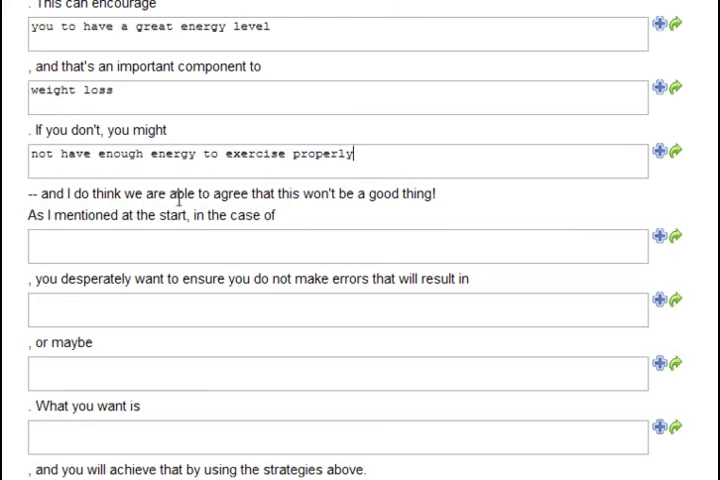
mouse_move(450, 208)
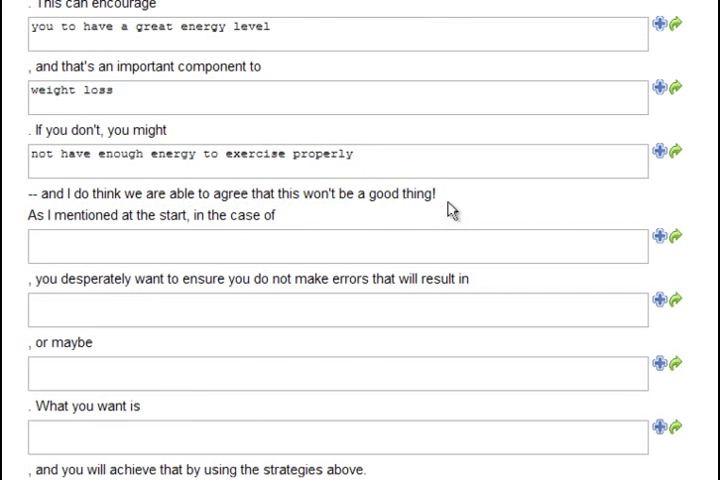
- Fill the closing blanks: losing weight, gaining the weight back, gaining more weight, dropping excess pounds
scroll(down, 3)
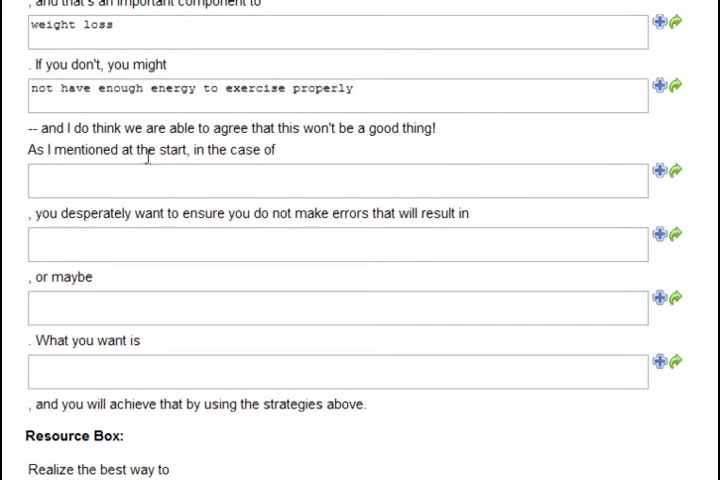
text(losing weight)
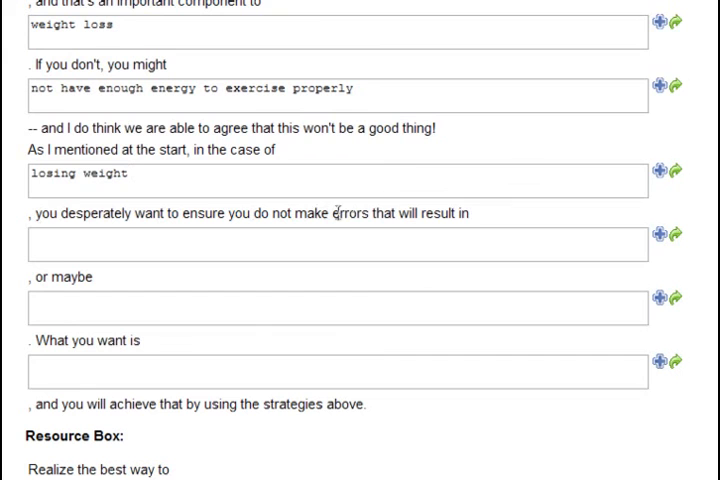
text(gaining the weight back)
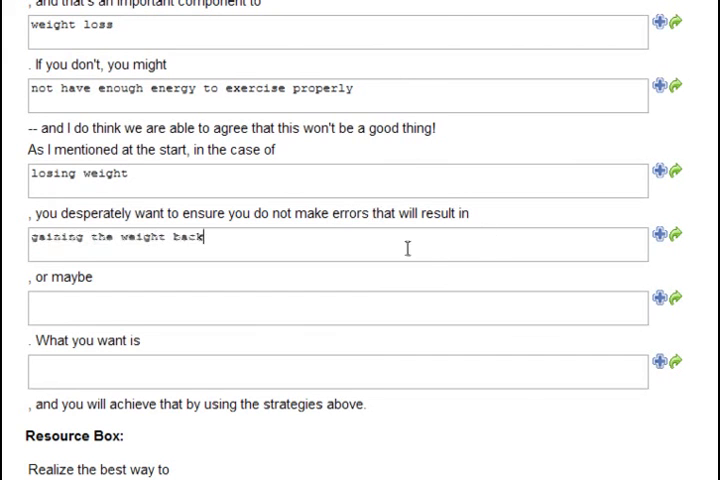
mouse_move(255, 296)
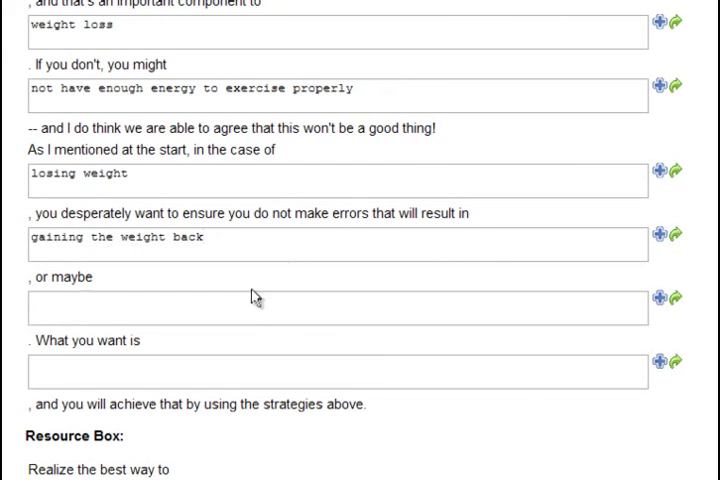
text(gaining more weight than you lost originally)
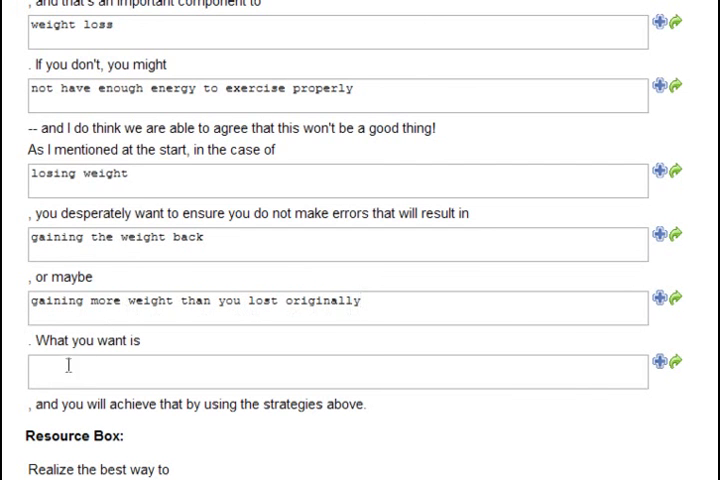
scroll(down, 3)
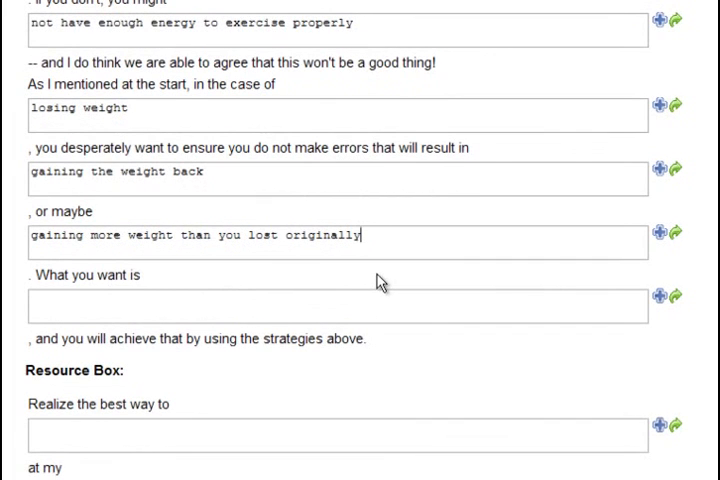
text(to drop the)
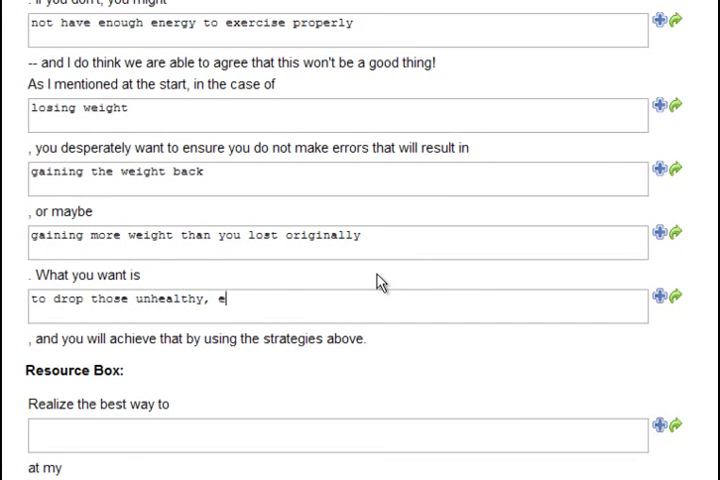
text(xcess pounds)
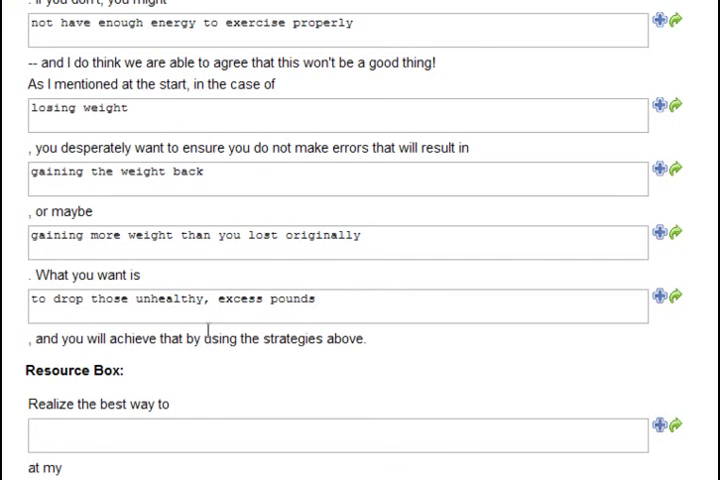
scroll(down, 3)
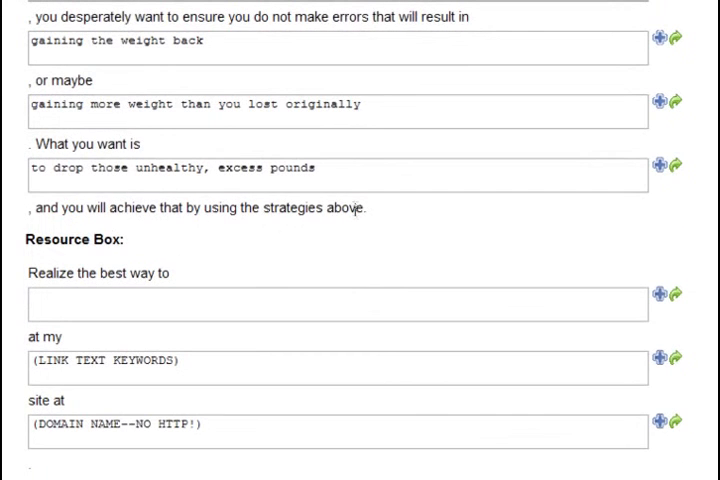
mouse_move(44, 235)
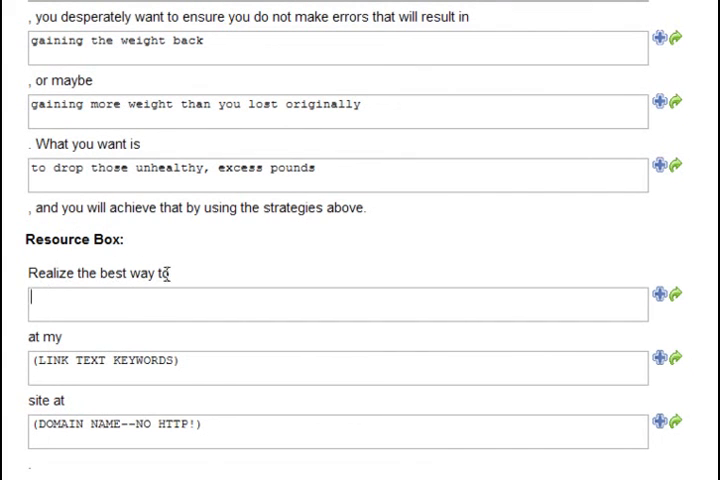
- Fill the resource box with 'lose a lot of weight quickly', 'lose weight fast' and losetheweightfast.com
text(lose)
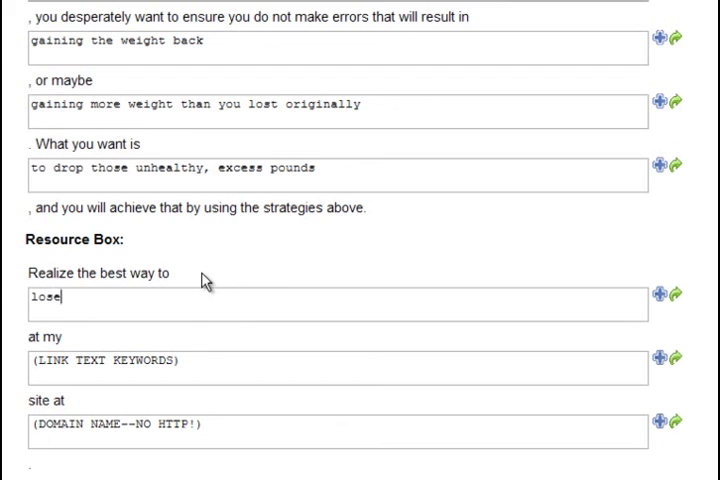
text(a lot of weight quickly)
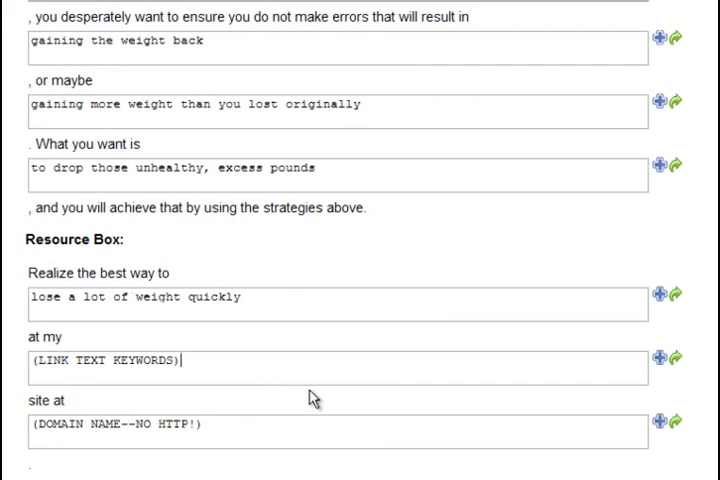
text(lose w)
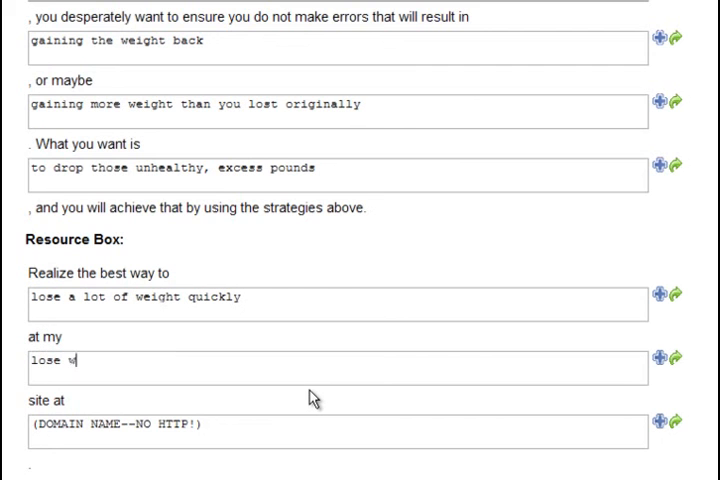
text(eight fast)
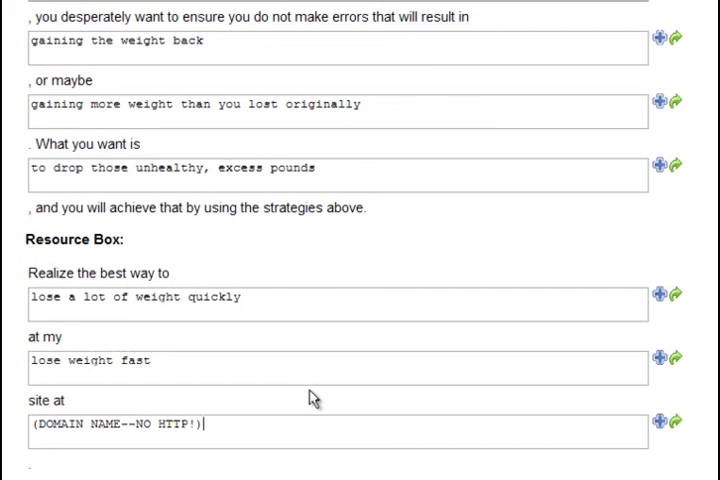
text(losetheweightfast.com)
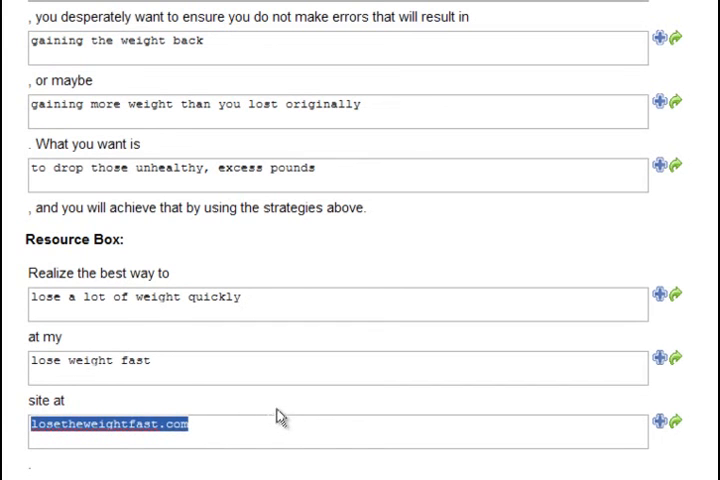
click(225, 435)
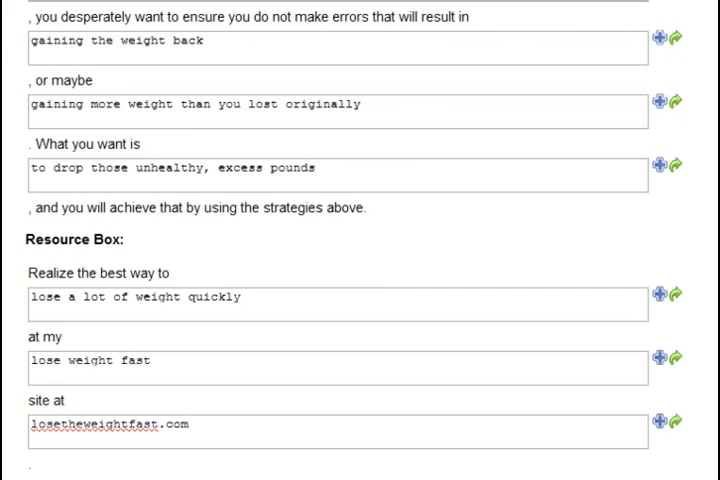
- Generate the article from the completed template
scroll(down, 3)
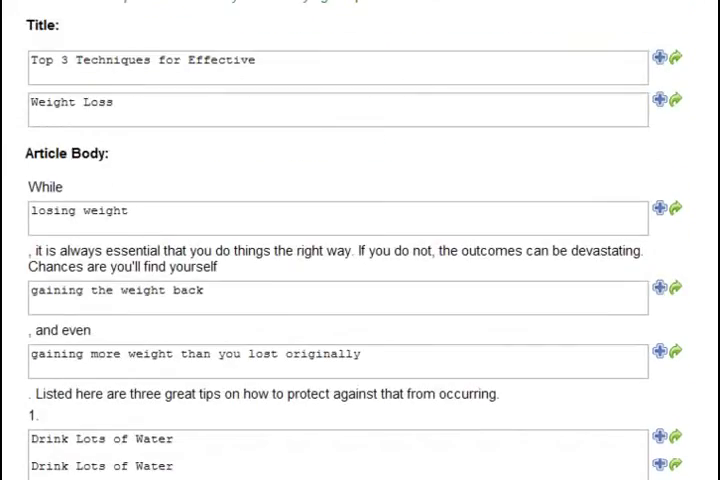
scroll(down, 3)
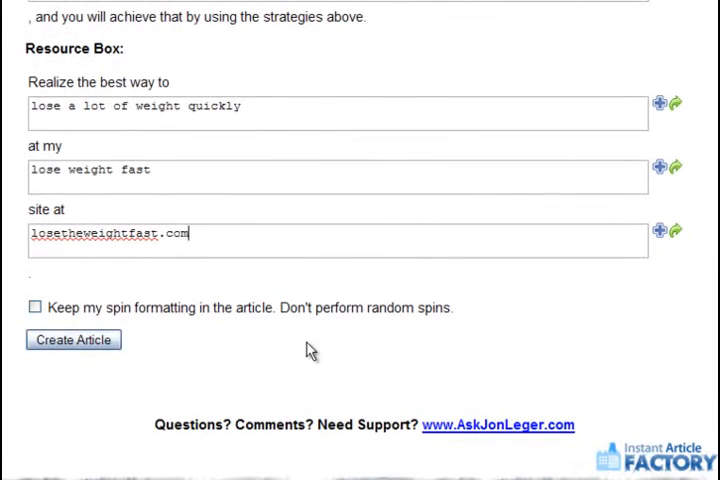
click(73, 340)
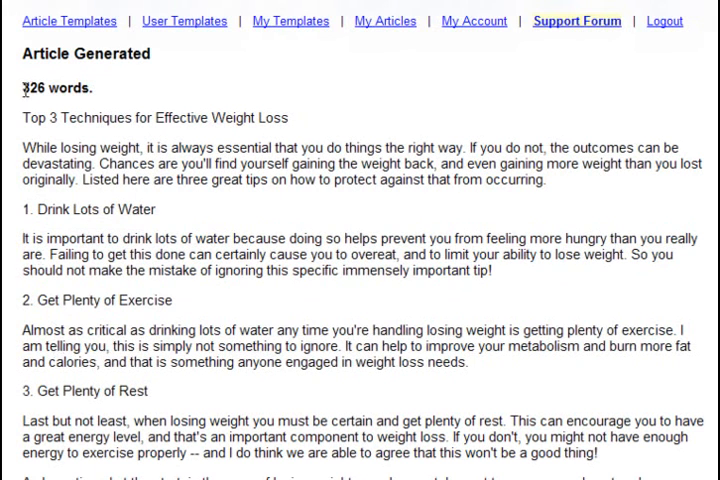
- Review the 326-word 'Top 3 Techniques for Effective Weight Loss' article down to its plain-text copy
double_click(34, 87)
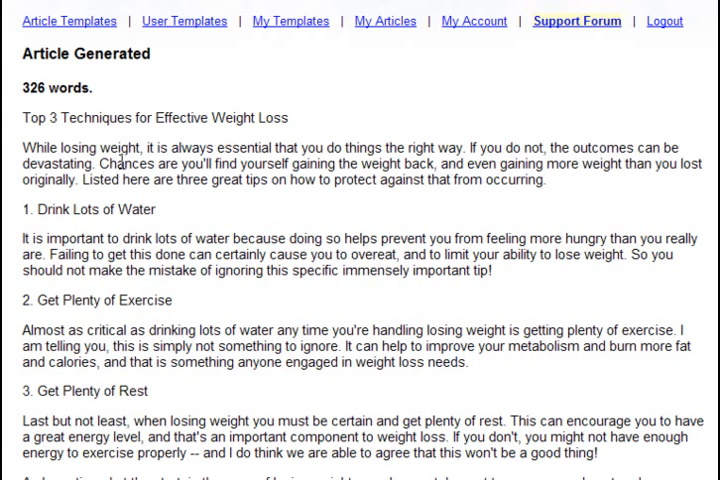
mouse_move(207, 185)
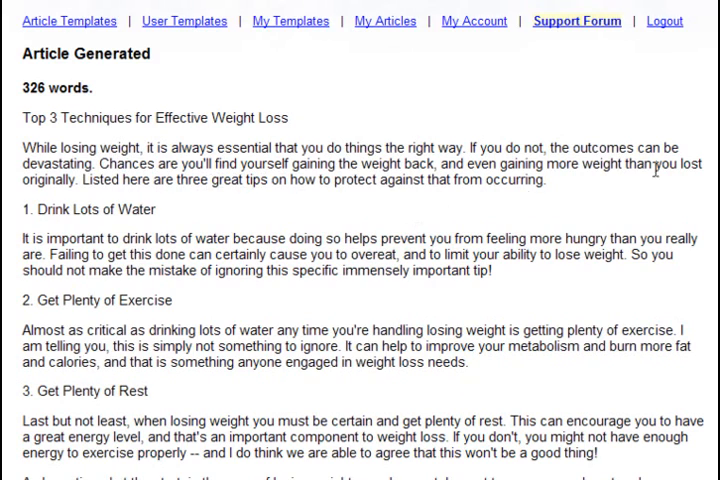
scroll(down, 3)
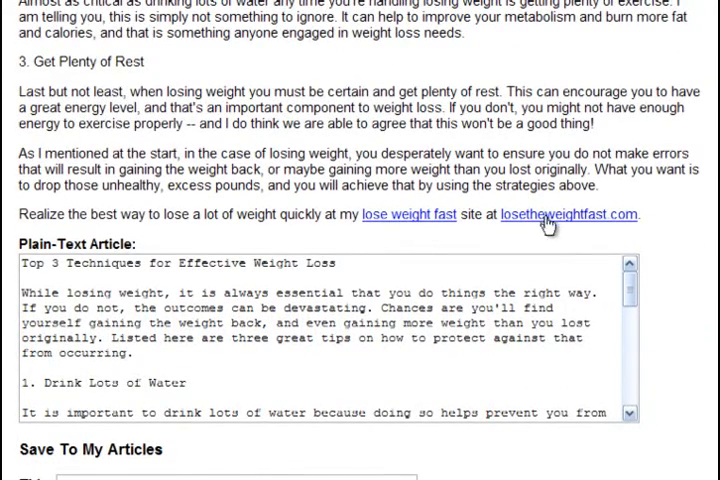
- Save the article to My Articles as 'Top 3 Techniques for Effective Weight Loss'
scroll(down, 3)
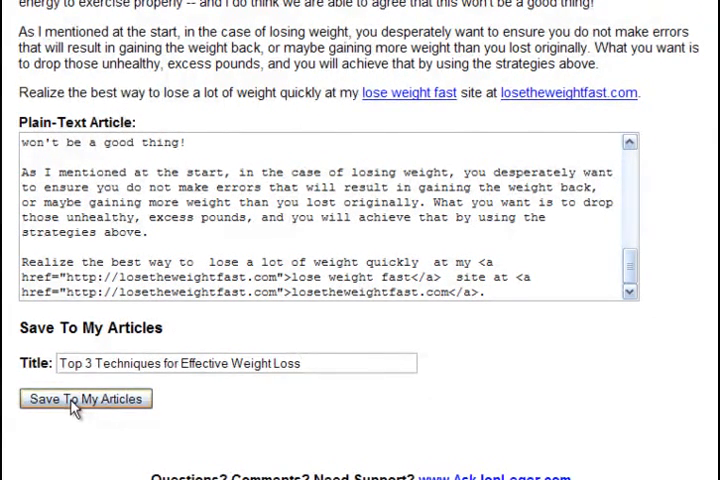
click(85, 399)
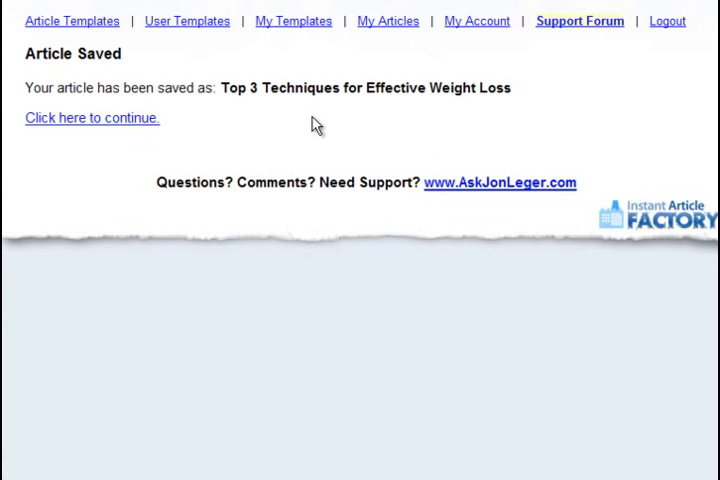
click(388, 20)
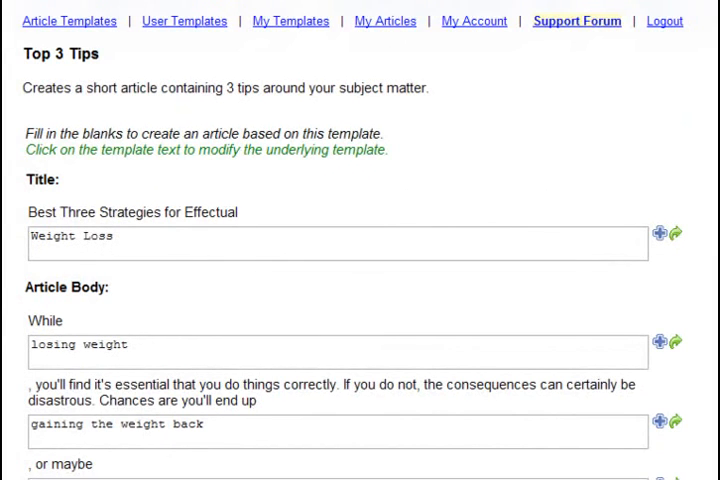
scroll(down, 3)
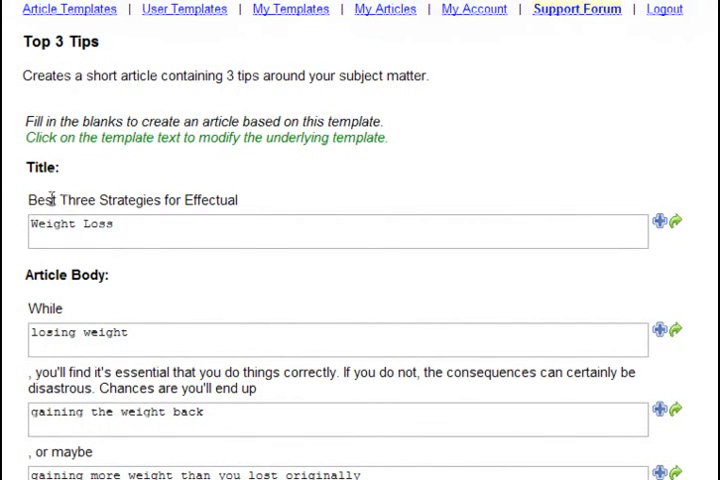
mouse_move(133, 228)
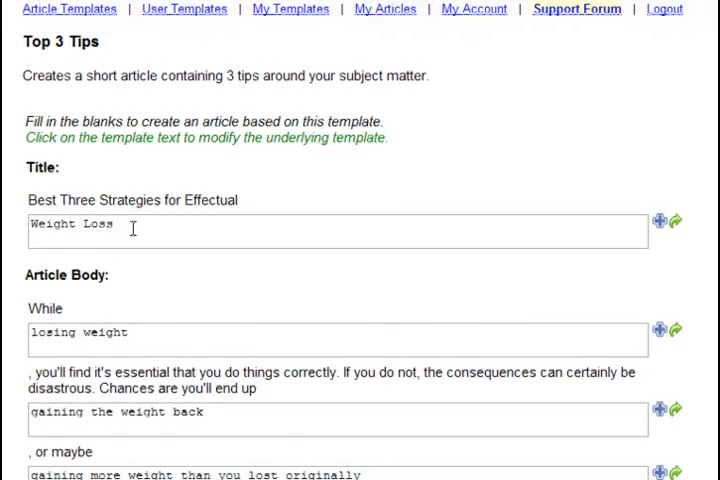
scroll(down, 3)
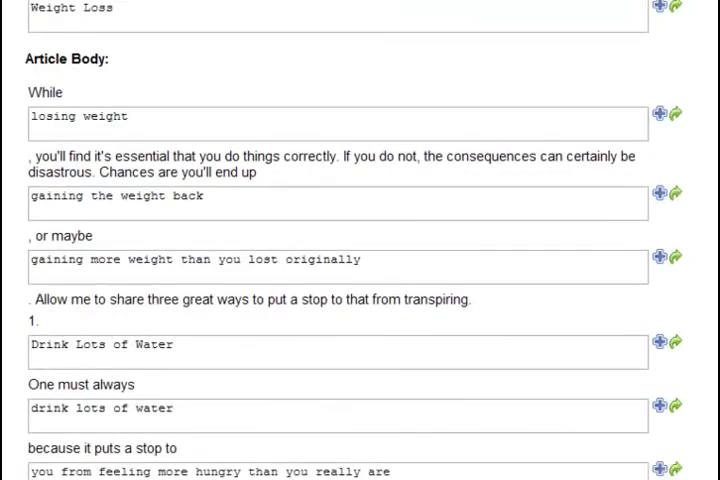
scroll(down, 3)
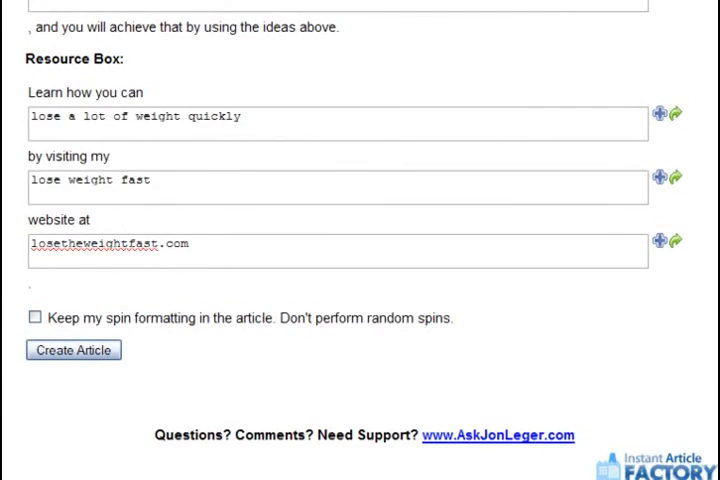
mouse_move(141, 343)
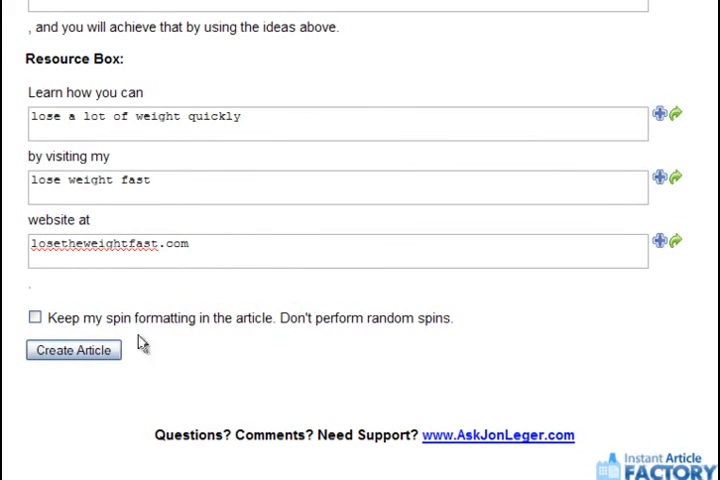
- Generate the 317-word 'Best Three Strategies for Effectual Weight Loss' article, then return to the form
click(73, 350)
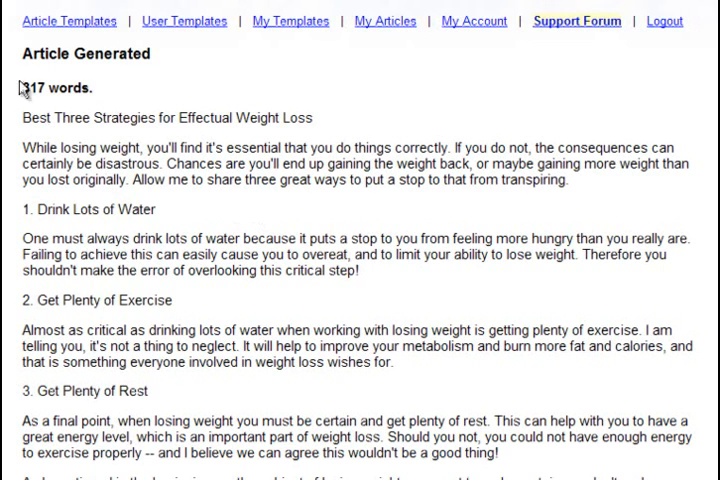
double_click(34, 87)
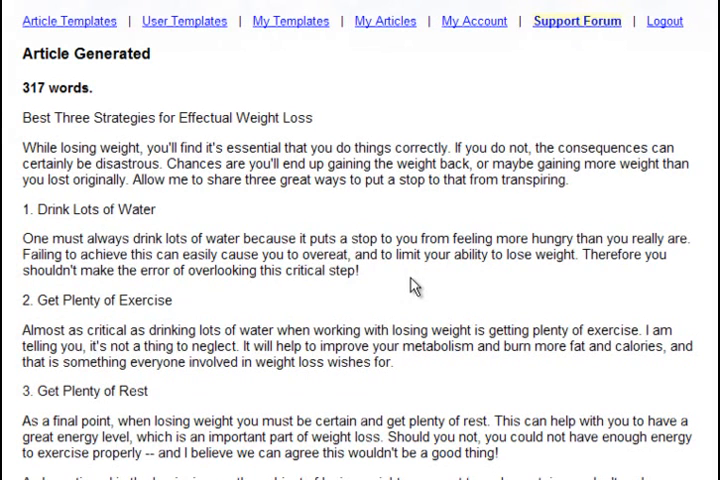
mouse_move(449, 211)
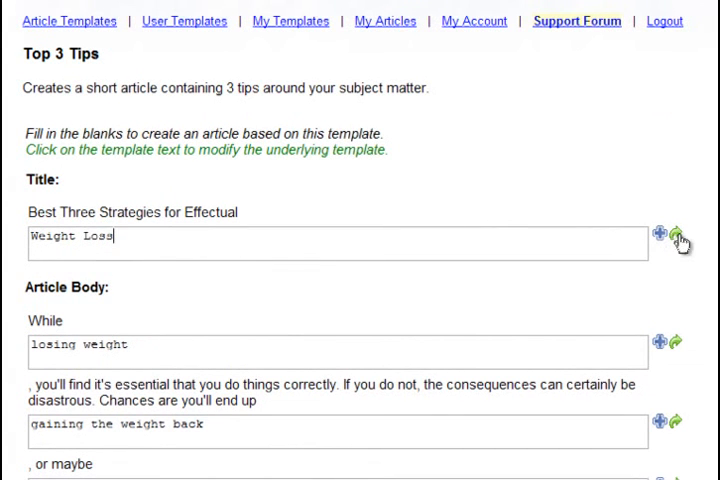
- Spin the title phrase into {Weight Loss|Weight reduction|Fat loss|Weight-loss} and scroll to the form's bottom
click(674, 233)
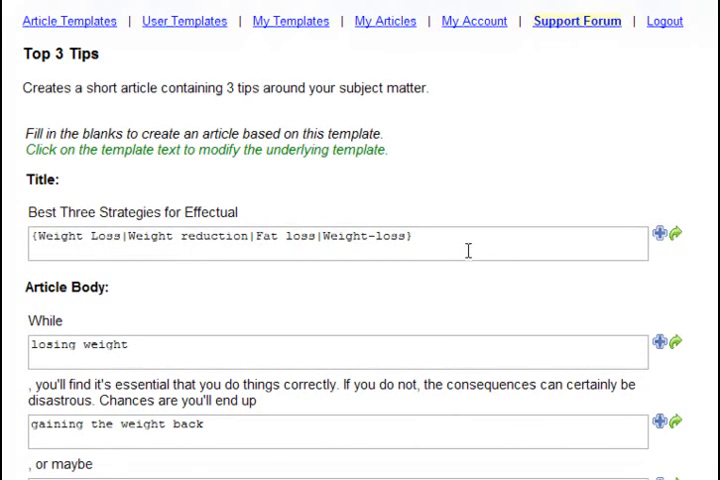
mouse_move(363, 297)
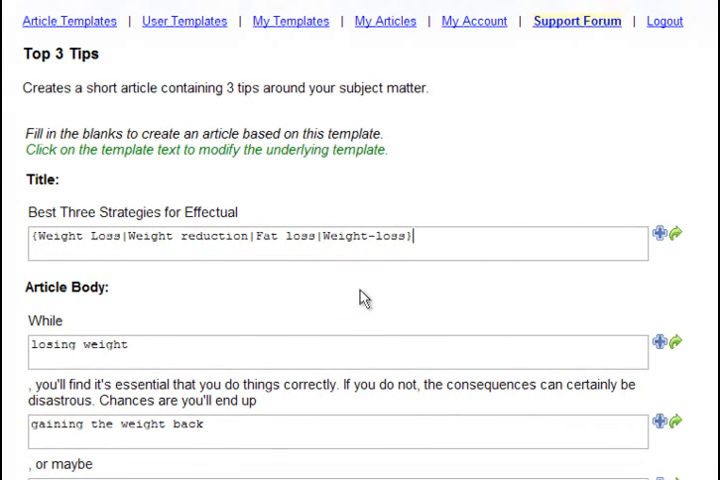
mouse_move(385, 294)
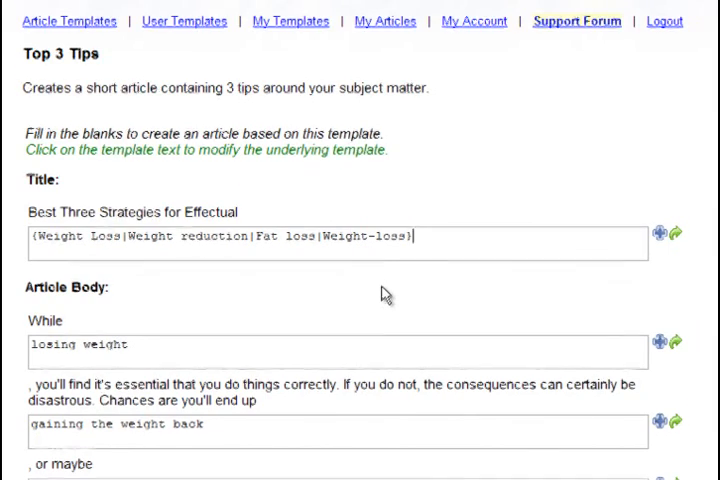
scroll(down, 3)
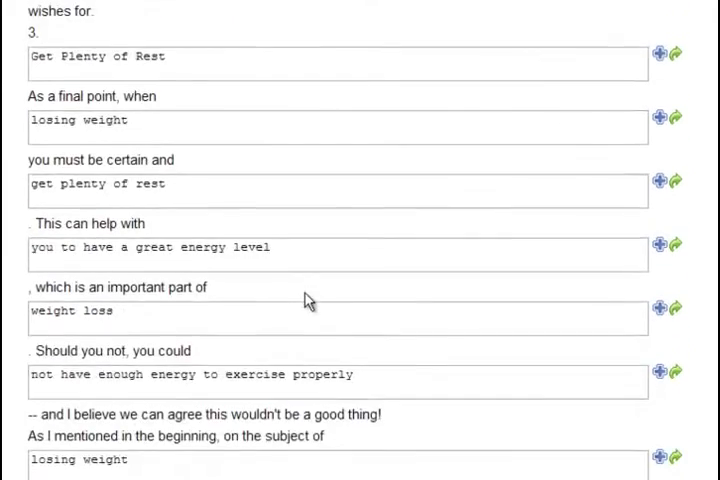
scroll(down, 3)
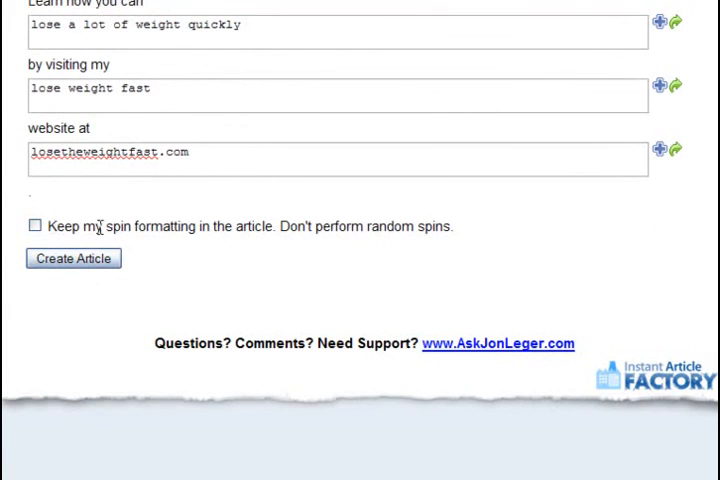
- Tick 'Keep my spin formatting' and generate the 320-word article
click(35, 225)
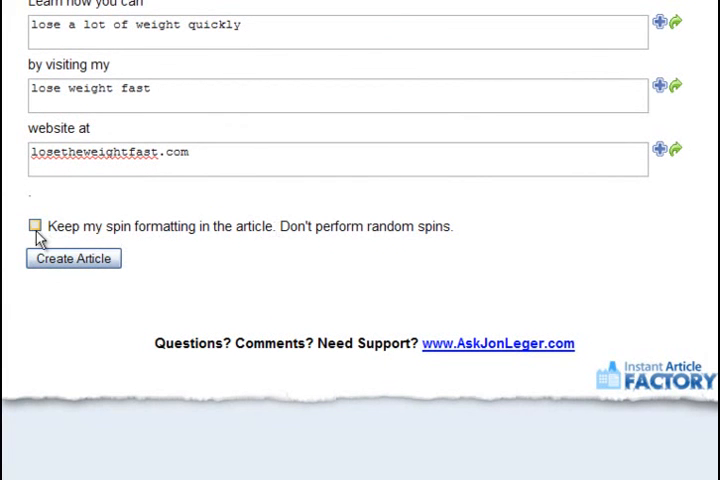
click(35, 225)
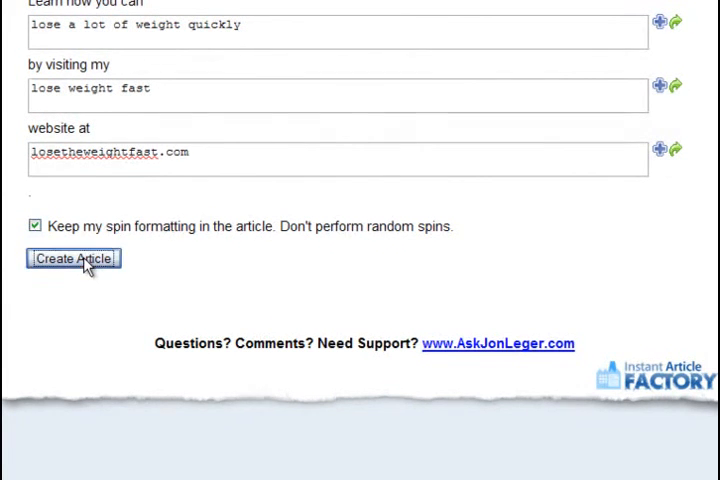
click(72, 259)
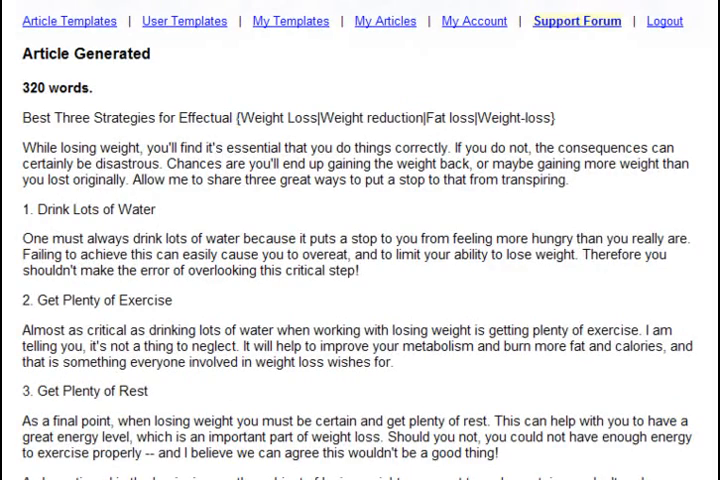
- Review the spun output, go back and submit the form again
scroll(down, 3)
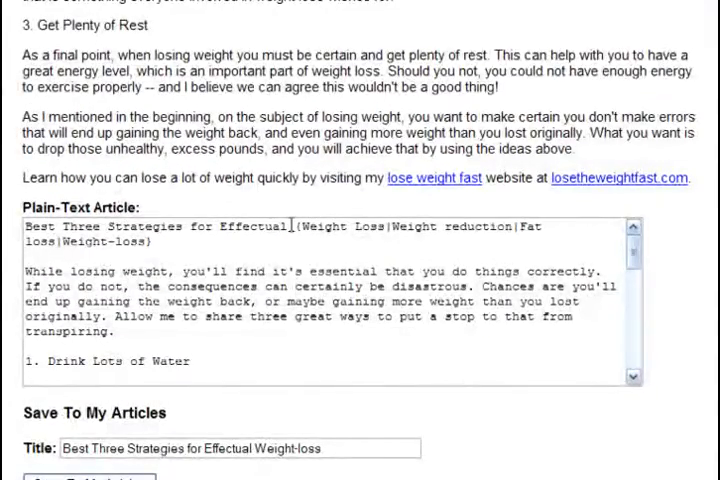
scroll(down, 3)
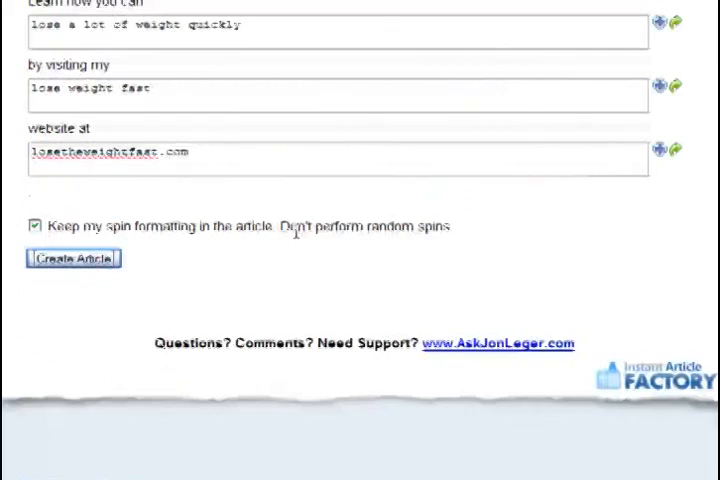
click(34, 225)
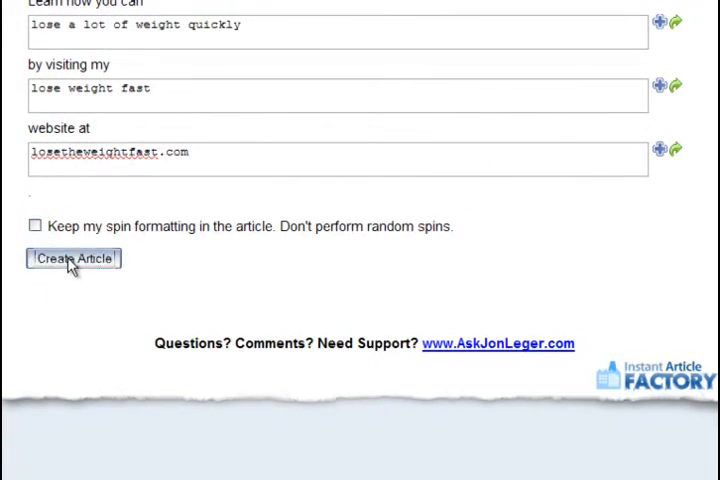
click(72, 259)
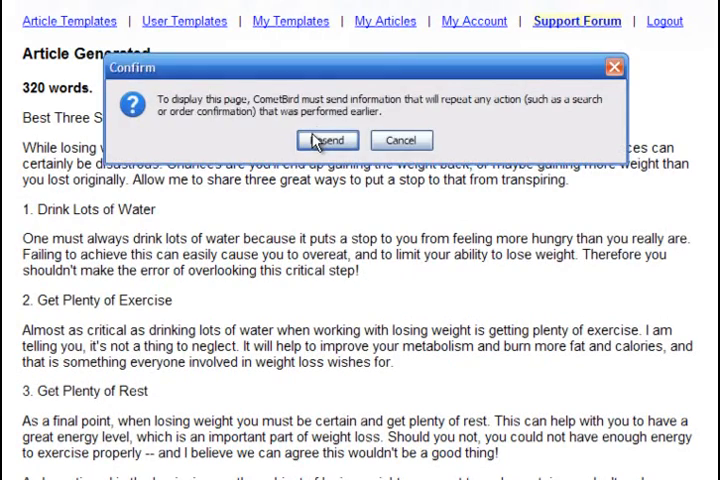
- Resend the form data and regenerate the 320-word article with the title's spin braces intact
click(328, 140)
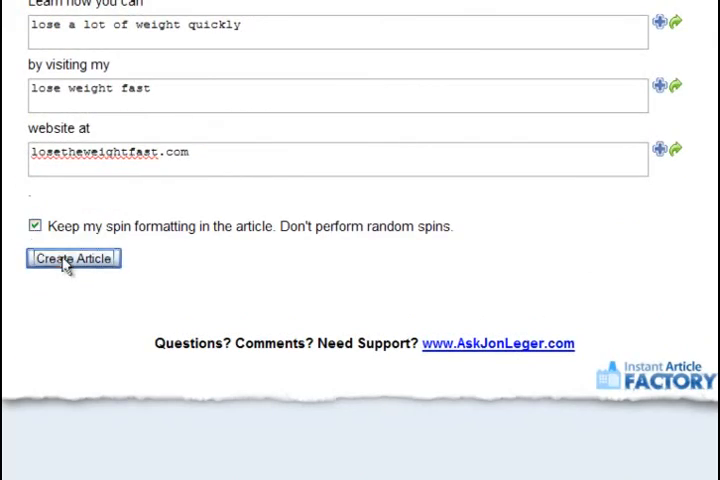
click(72, 258)
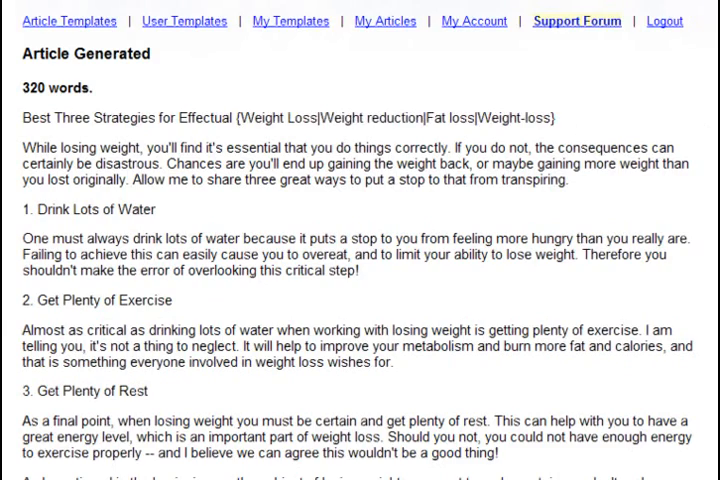
scroll(down, 3)
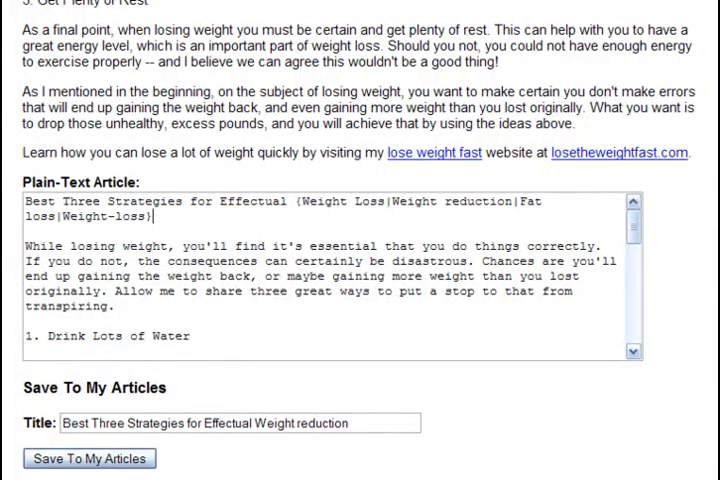
click(89, 457)
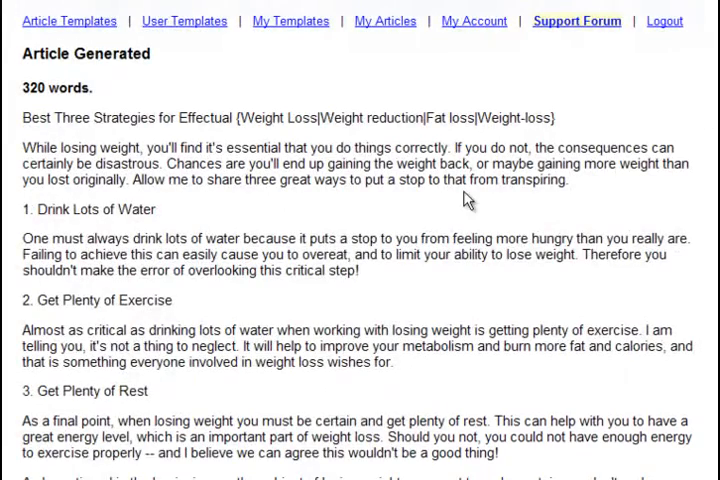
mouse_move(310, 110)
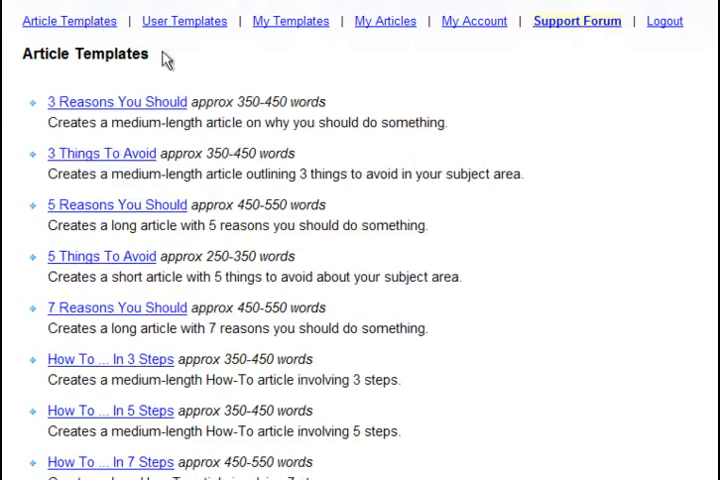
- Browse the article template list, then view My Templates listing the single Test Template
scroll(down, 3)
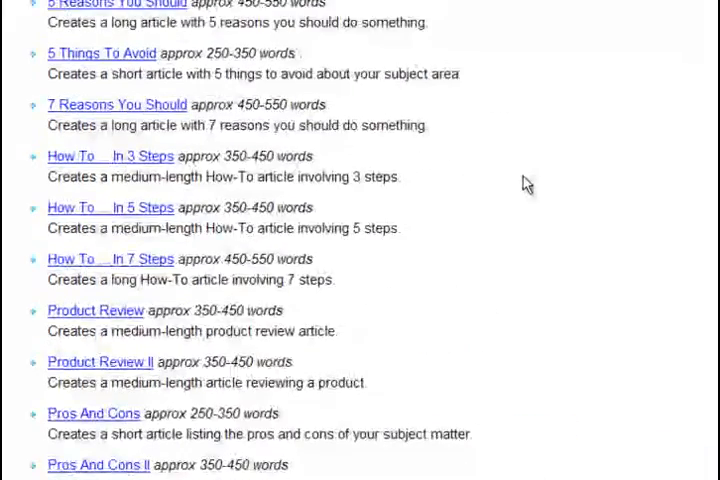
scroll(up, 3)
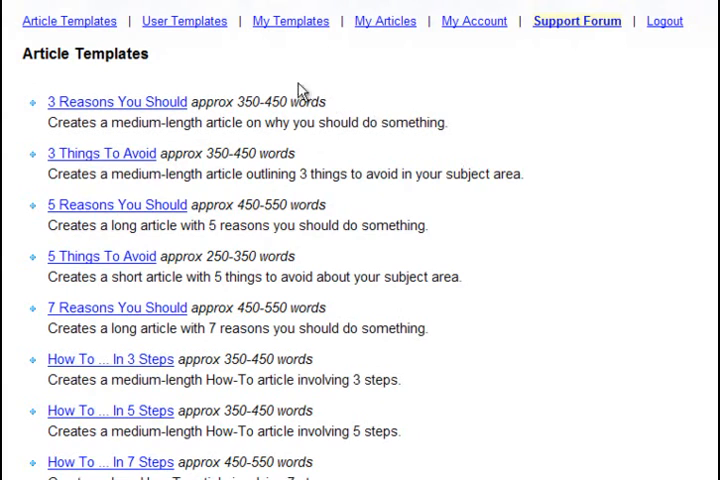
mouse_move(253, 83)
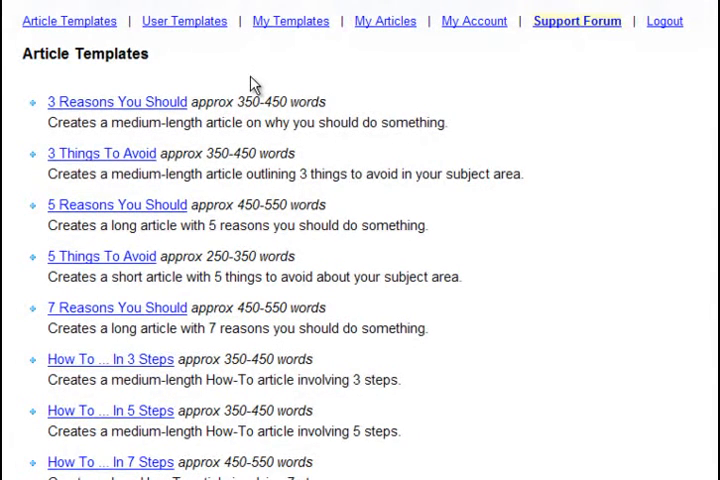
click(292, 20)
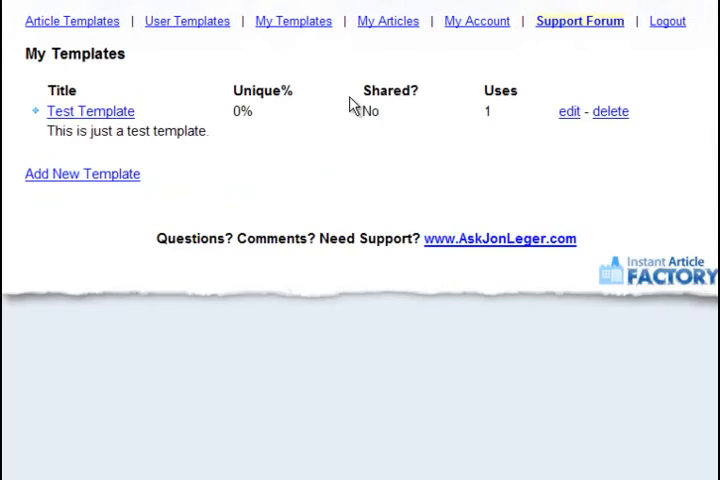